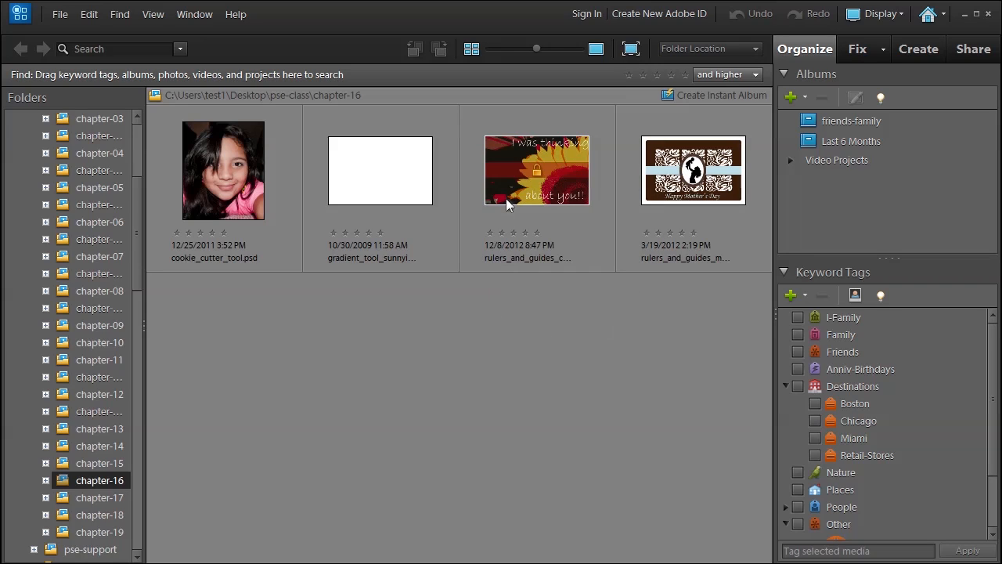
mouse_move(515, 194)
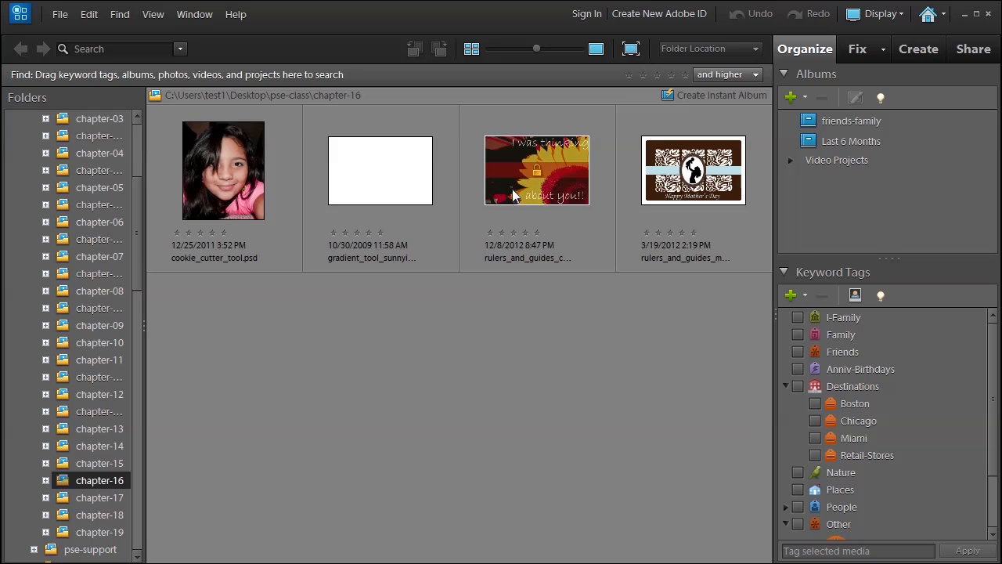
mouse_move(405, 454)
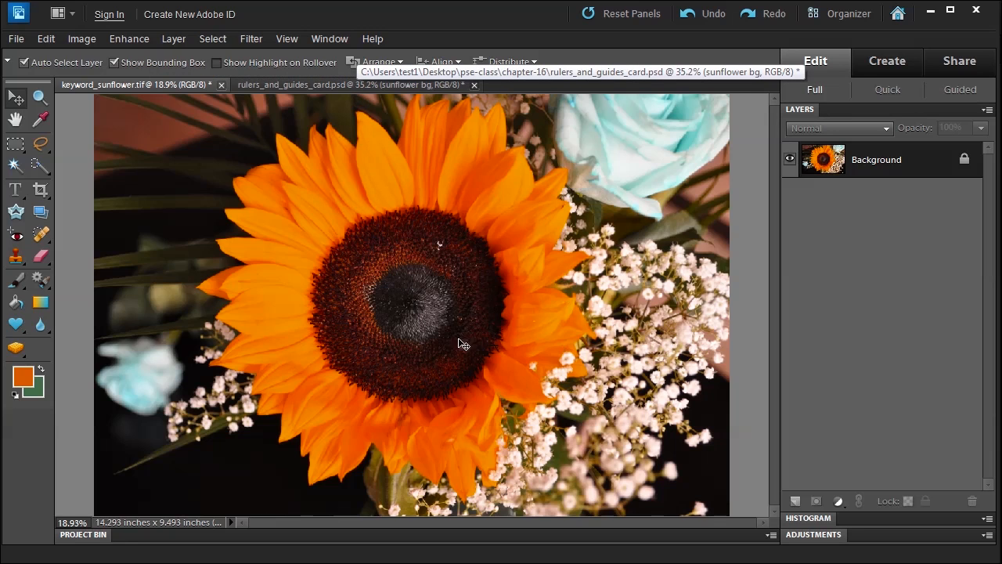
mouse_move(341, 96)
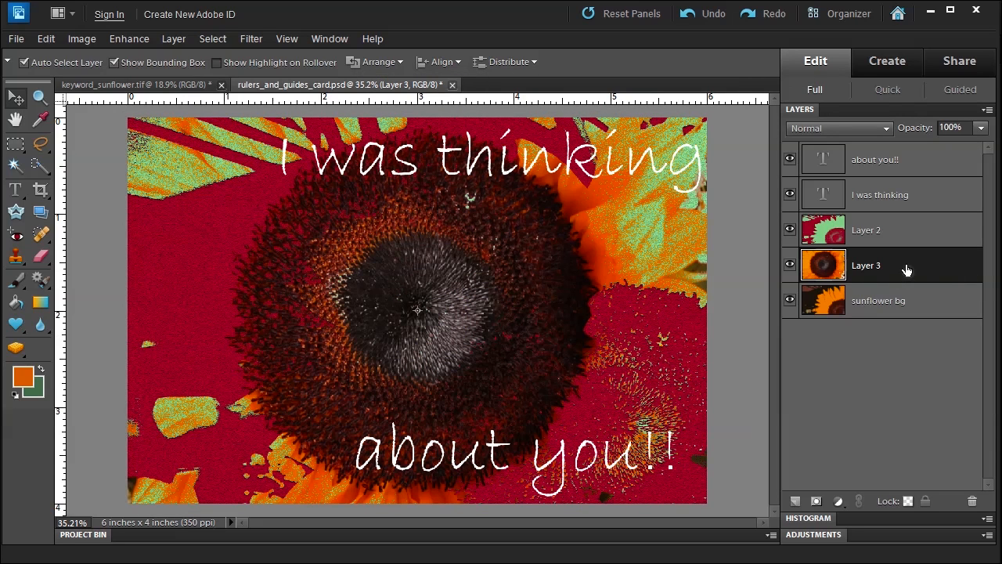
Delete Layer 3 from the sunflower card and confirm the deletion
right_click(866, 266)
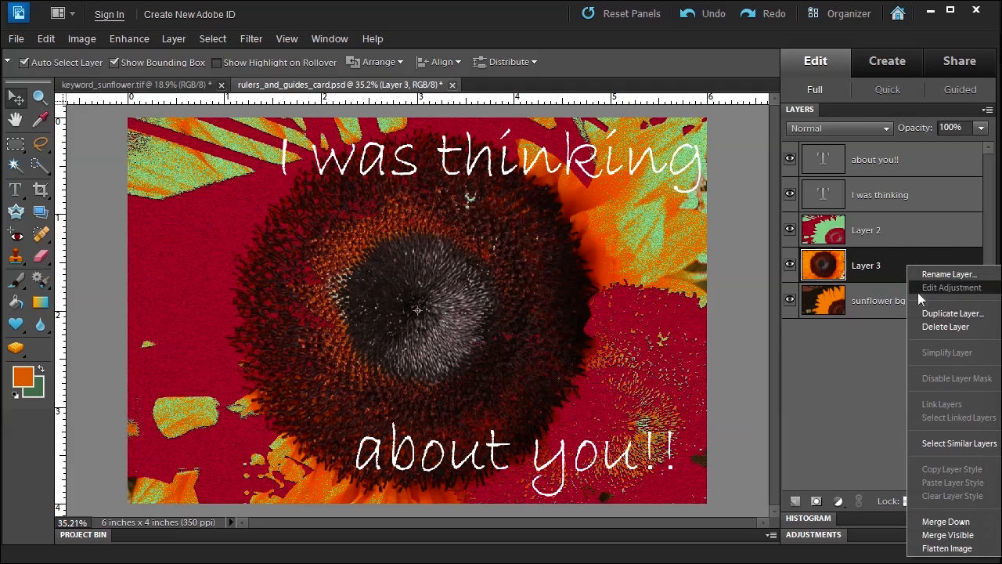
left_click(945, 326)
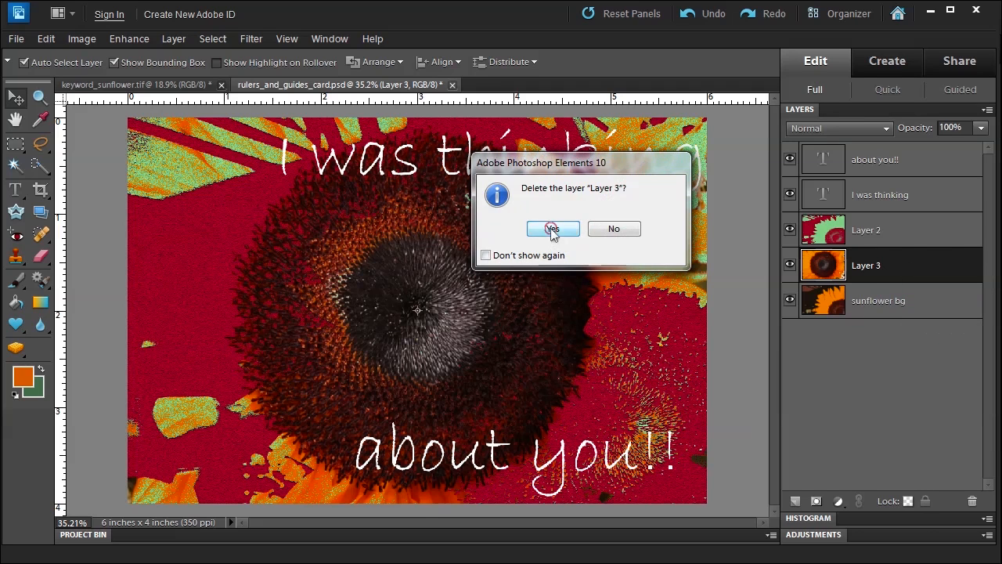
left_click(552, 228)
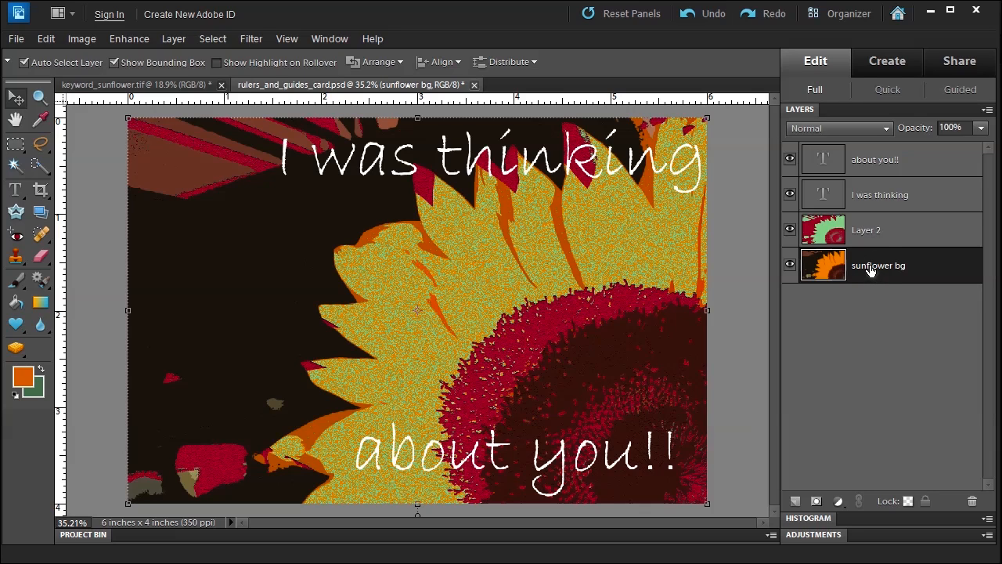
left_click(251, 38)
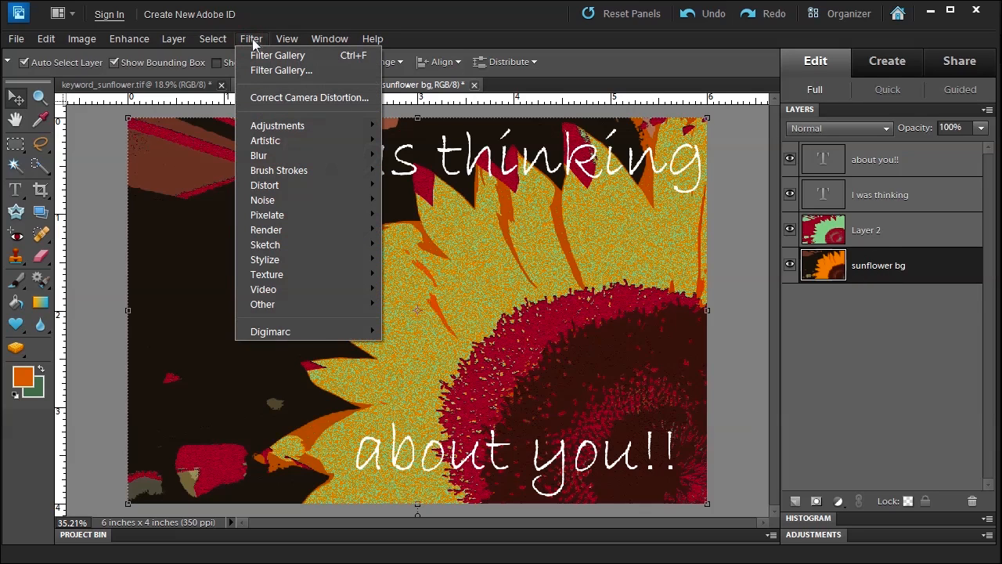
left_click(277, 55)
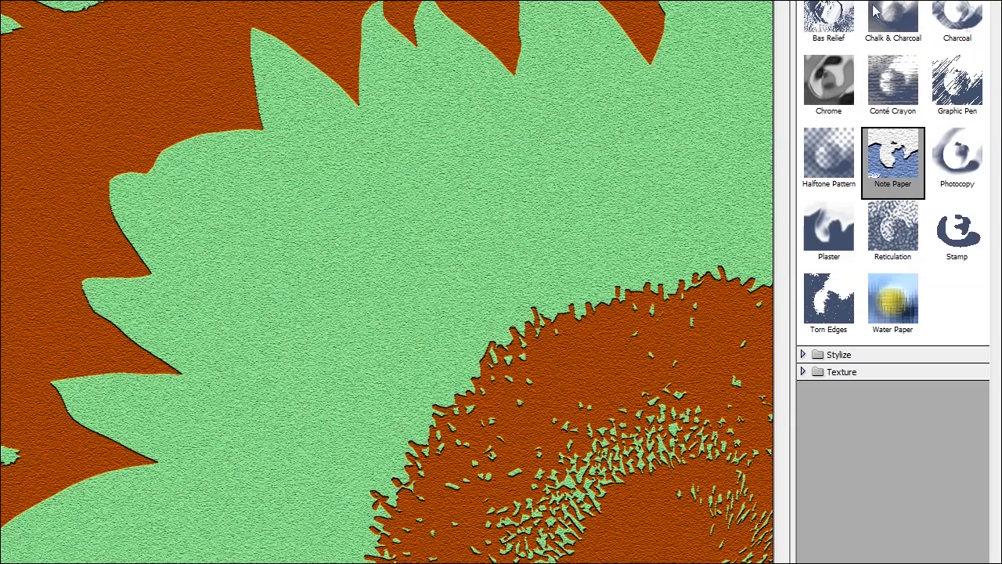
mouse_move(993, 53)
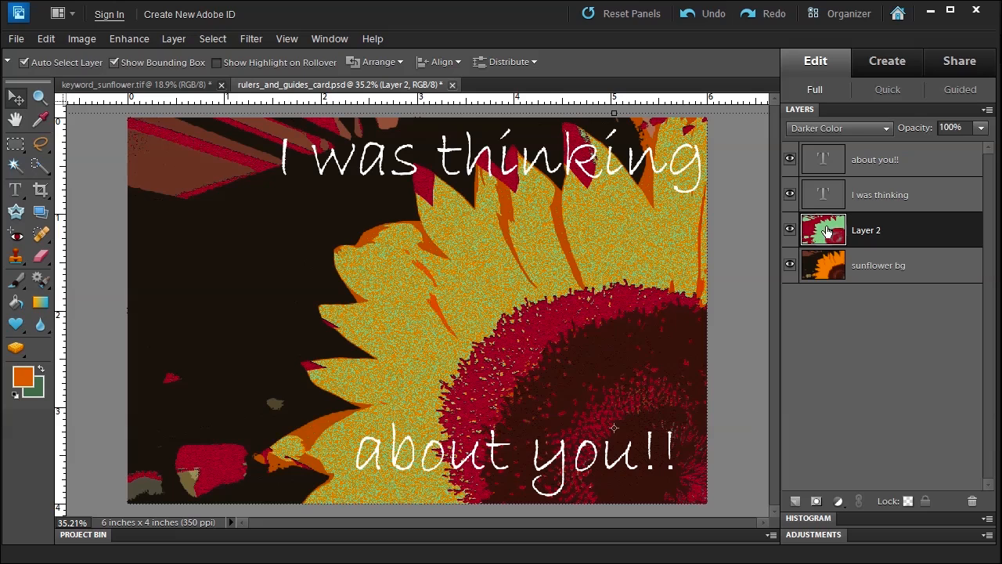
mouse_move(823, 262)
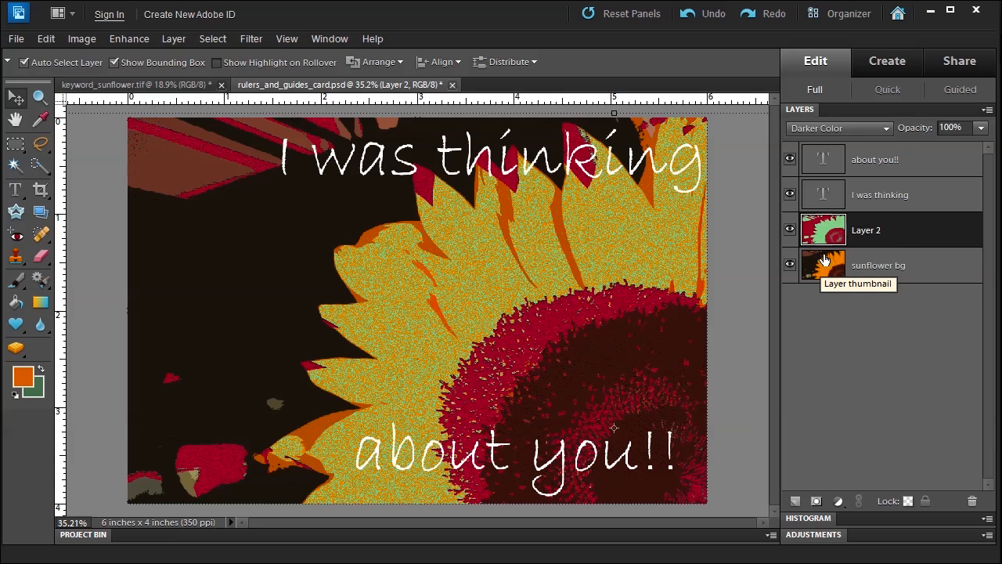
left_click(838, 129)
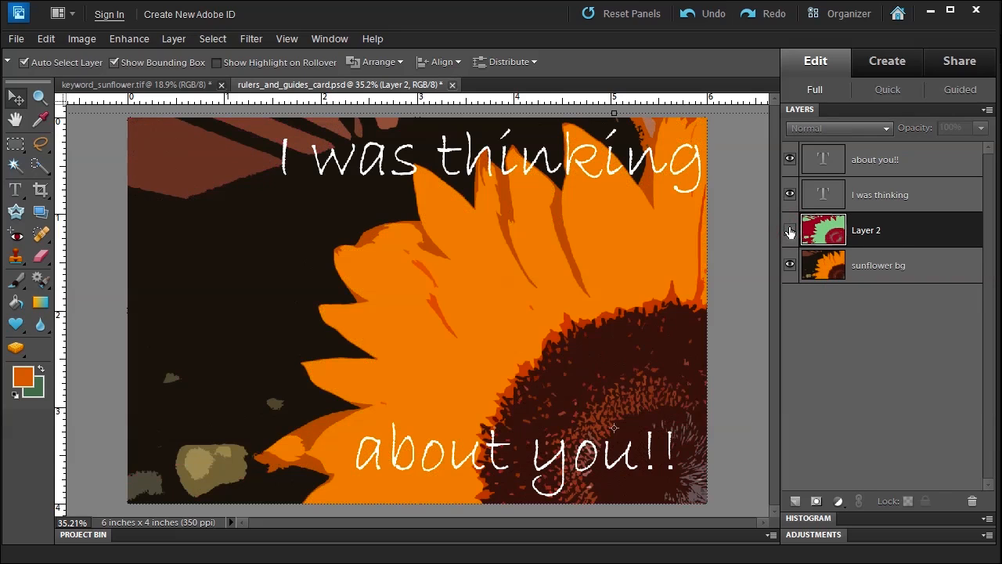
left_click(790, 230)
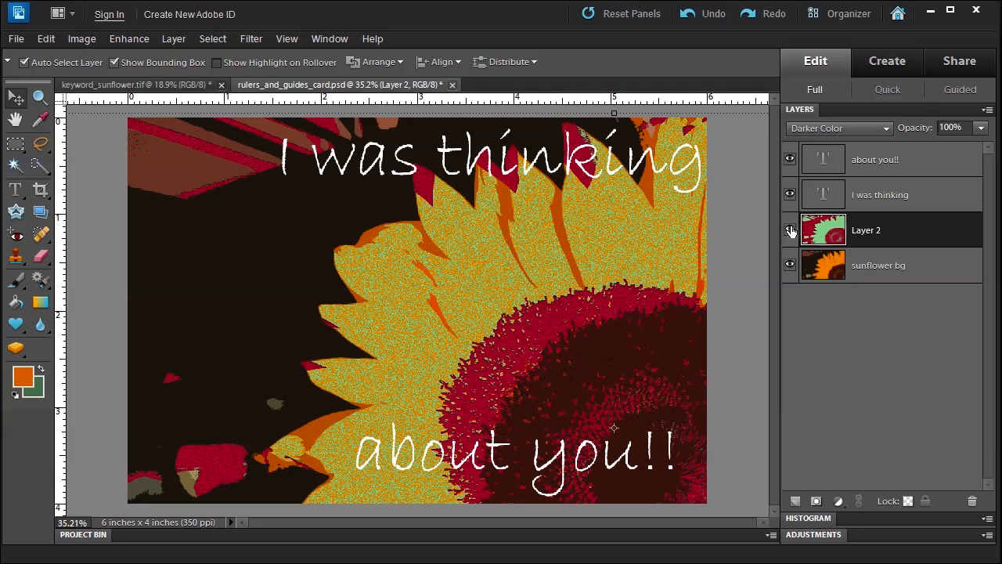
left_click(880, 194)
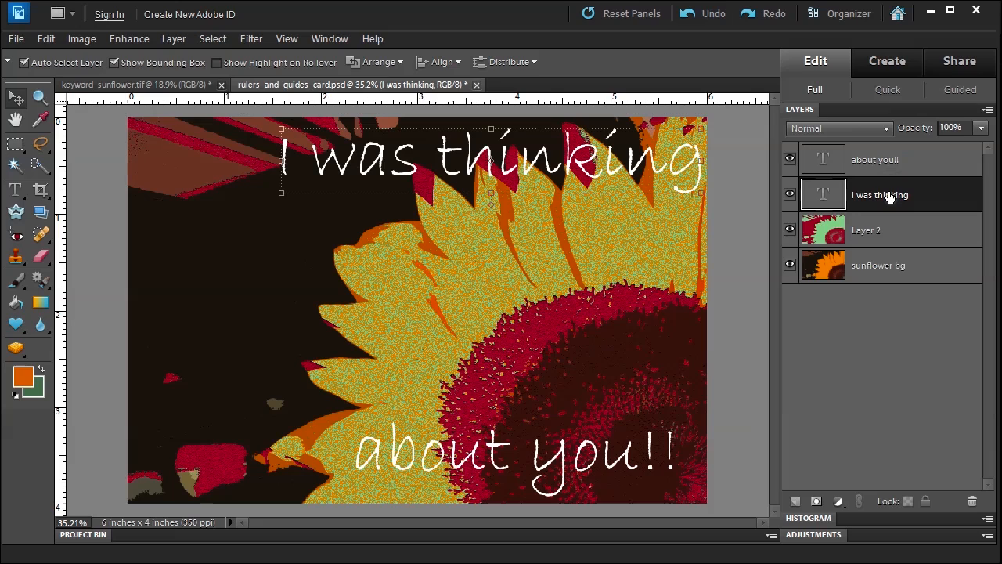
mouse_move(882, 160)
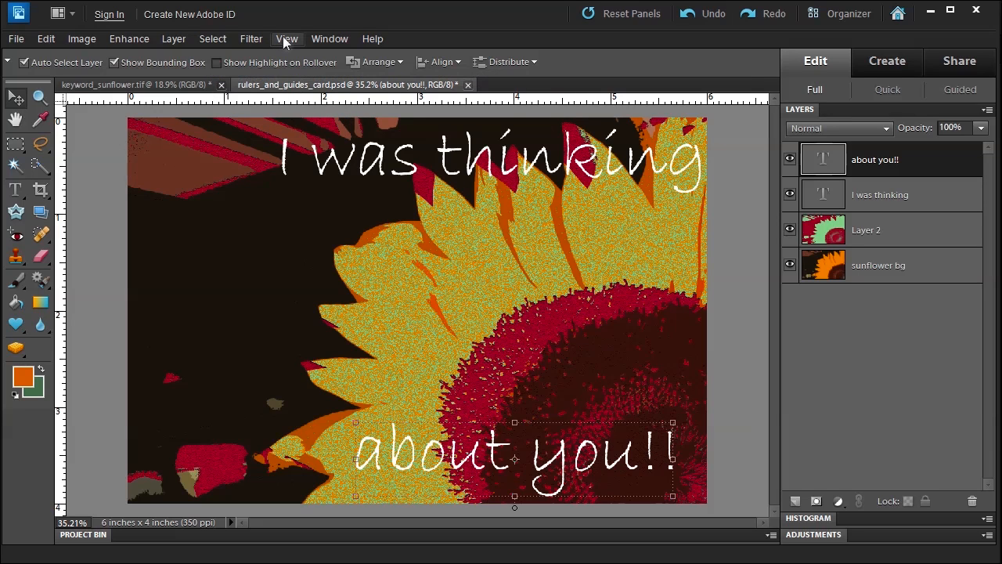
left_click(287, 38)
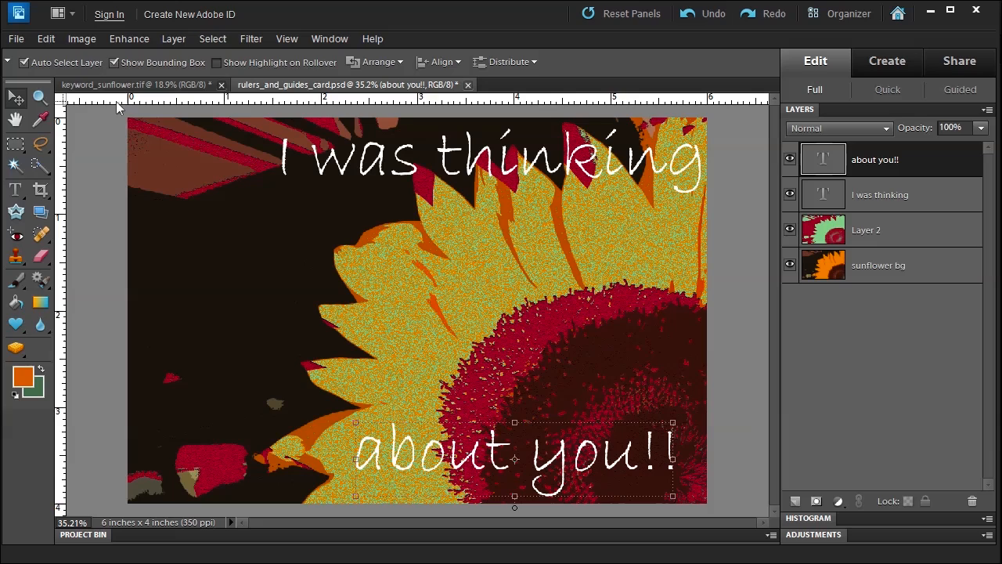
mouse_move(131, 124)
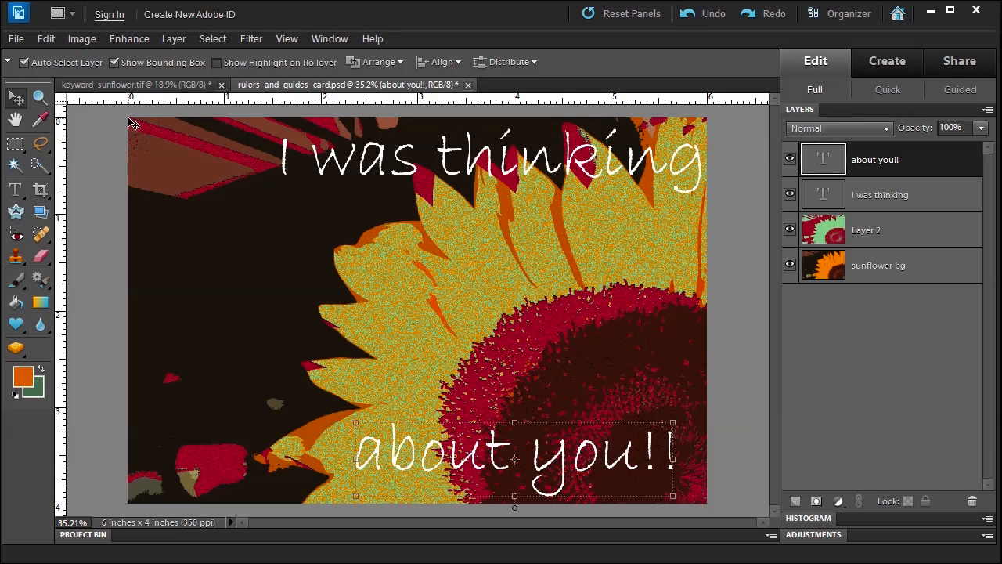
mouse_move(19, 94)
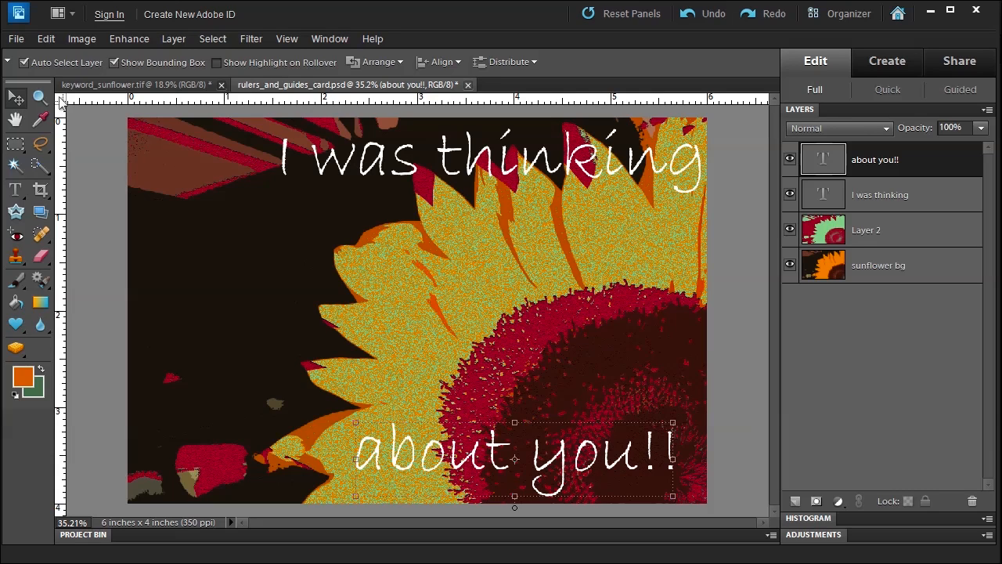
mouse_move(202, 101)
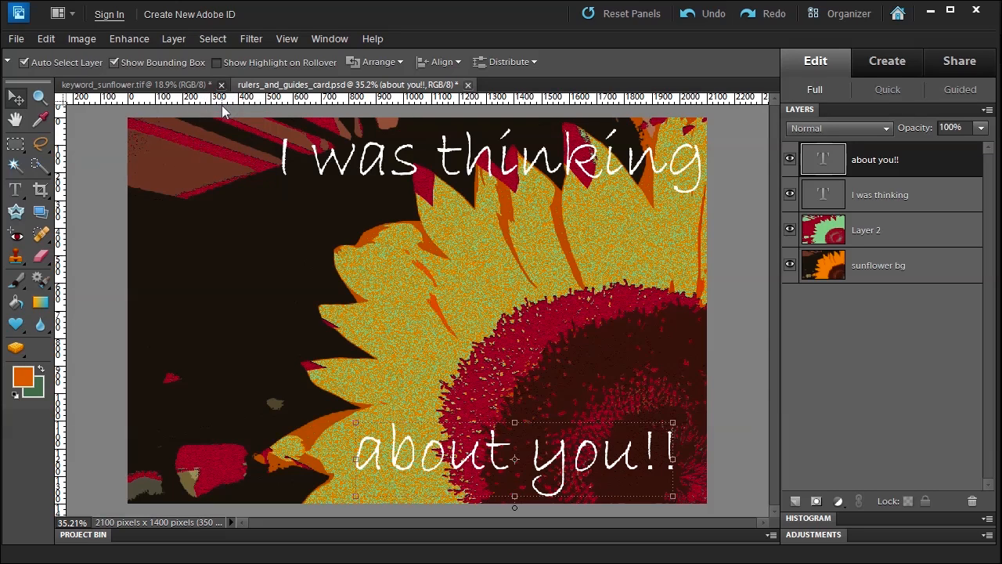
left_click(70, 106)
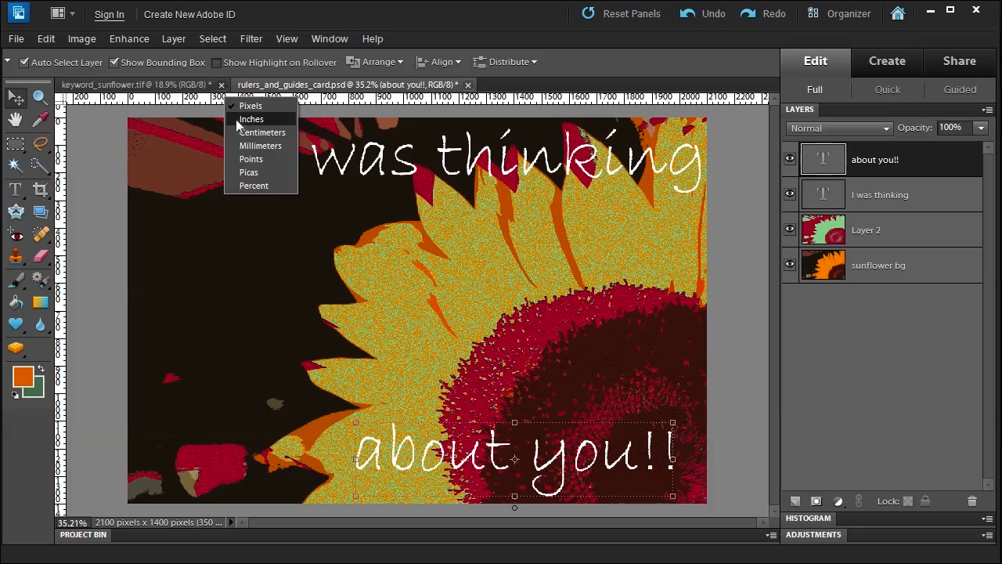
left_click(251, 119)
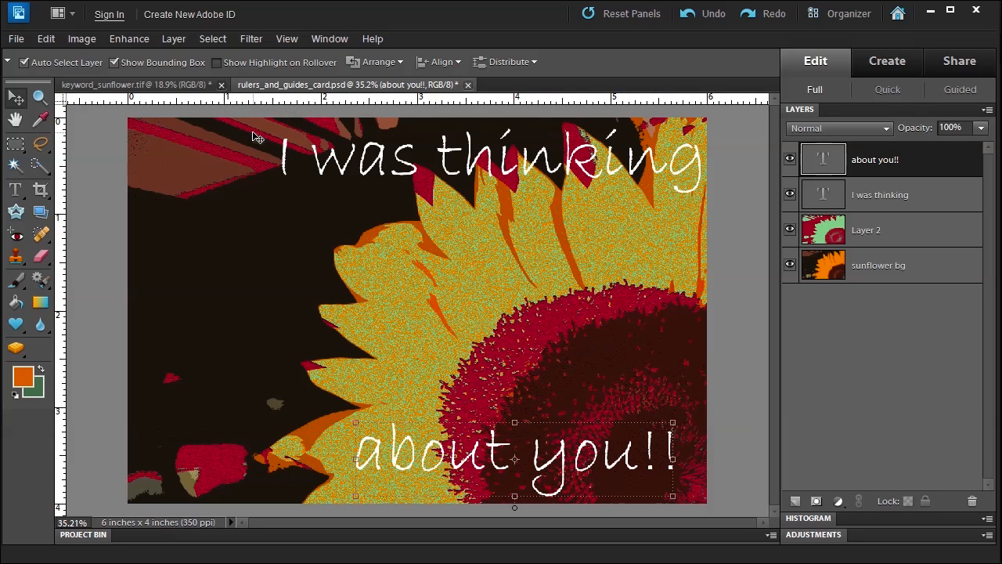
left_click(45, 38)
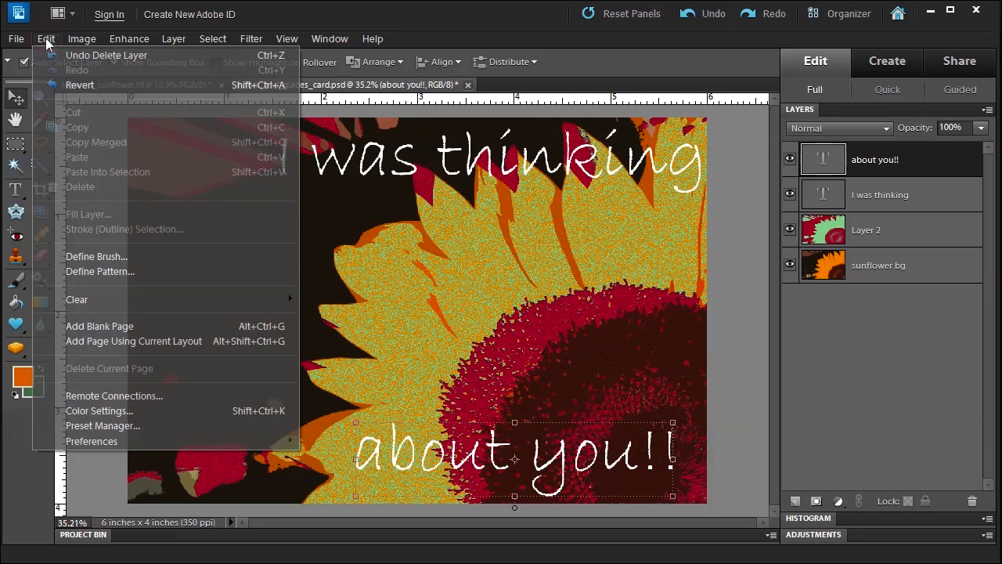
mouse_move(91, 441)
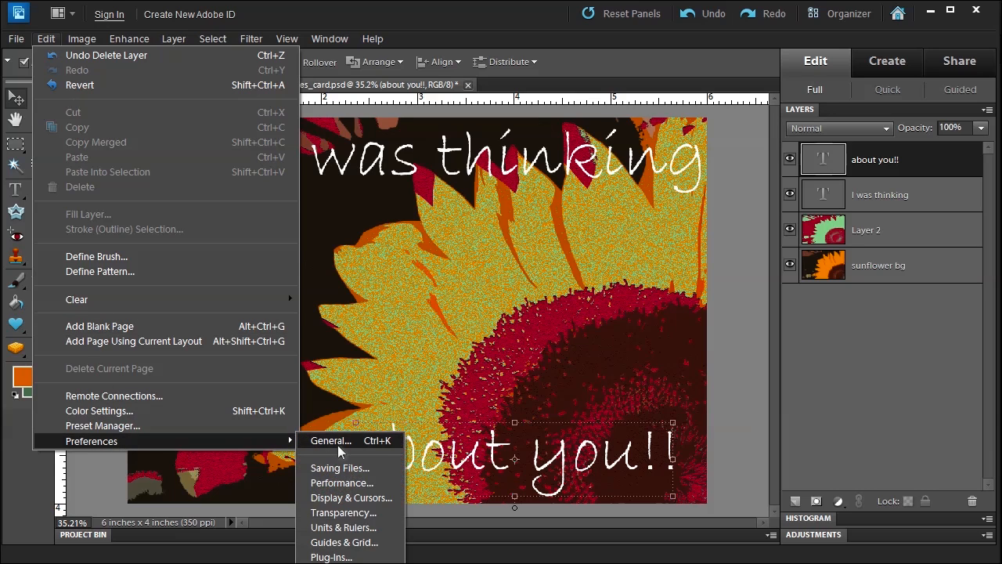
left_click(330, 440)
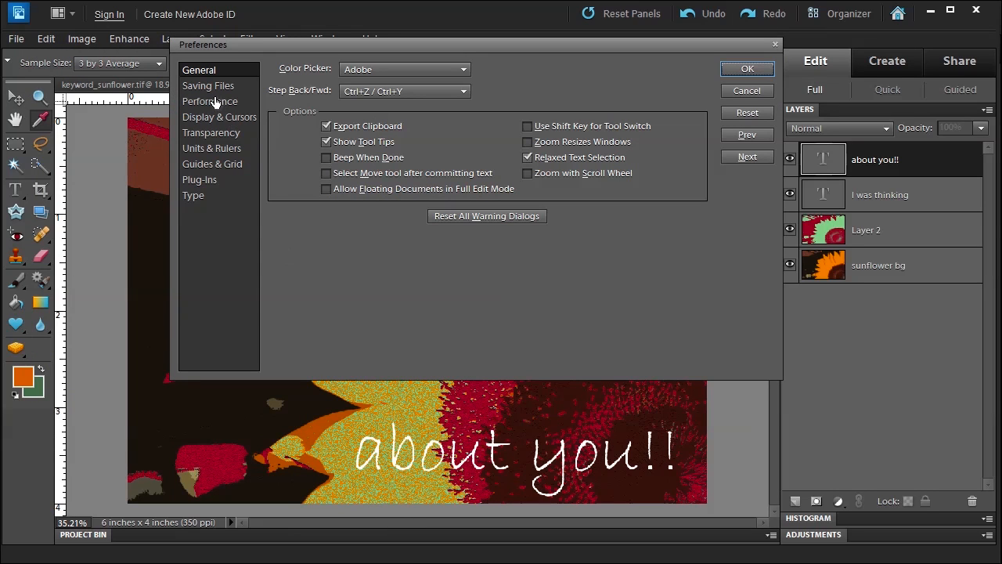
left_click(212, 148)
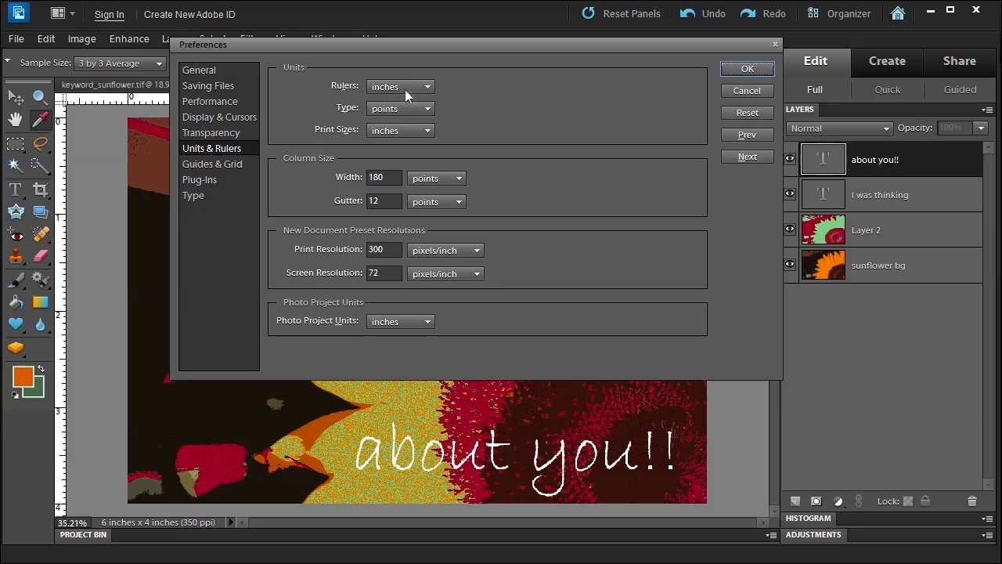
left_click(427, 86)
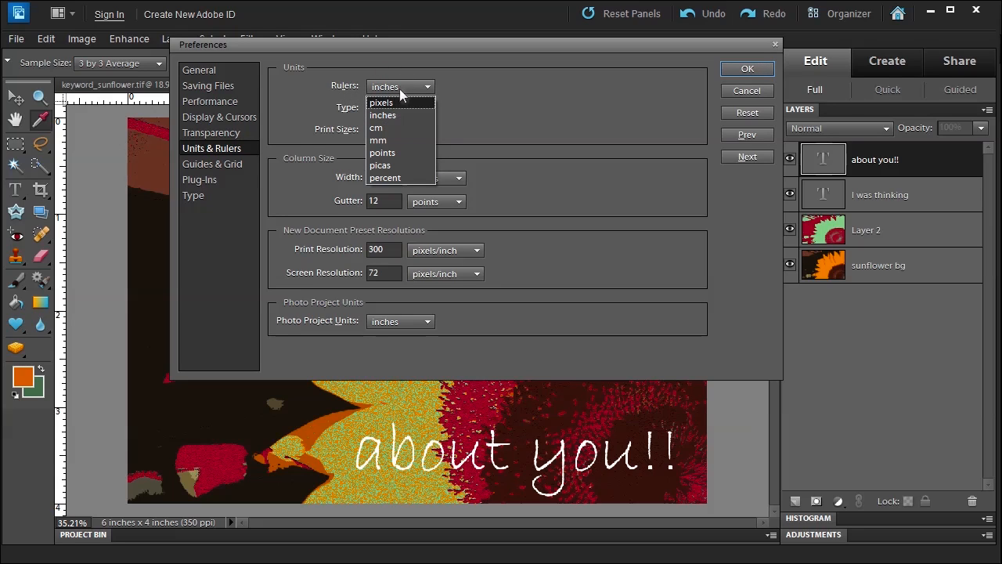
left_click(383, 152)
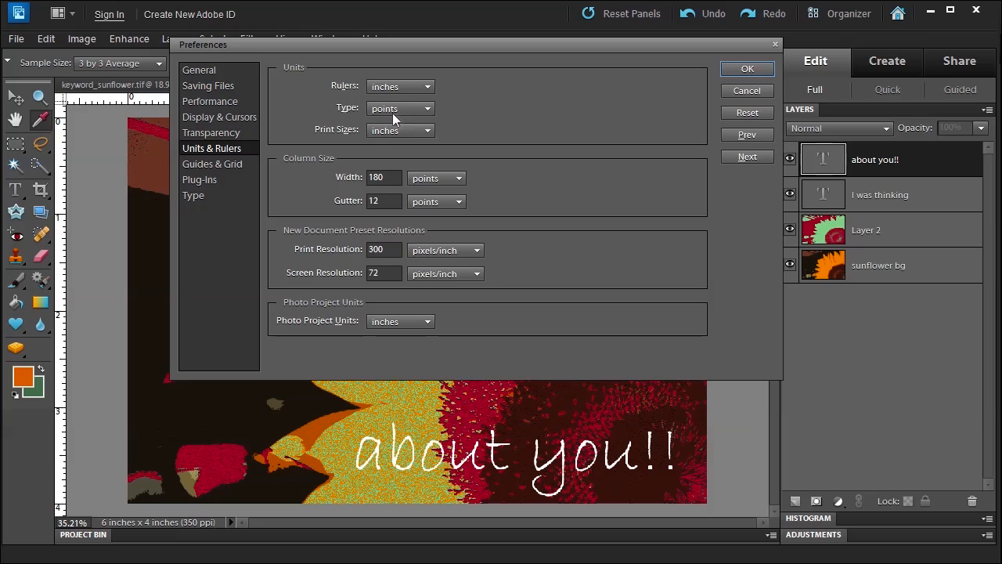
mouse_move(399, 130)
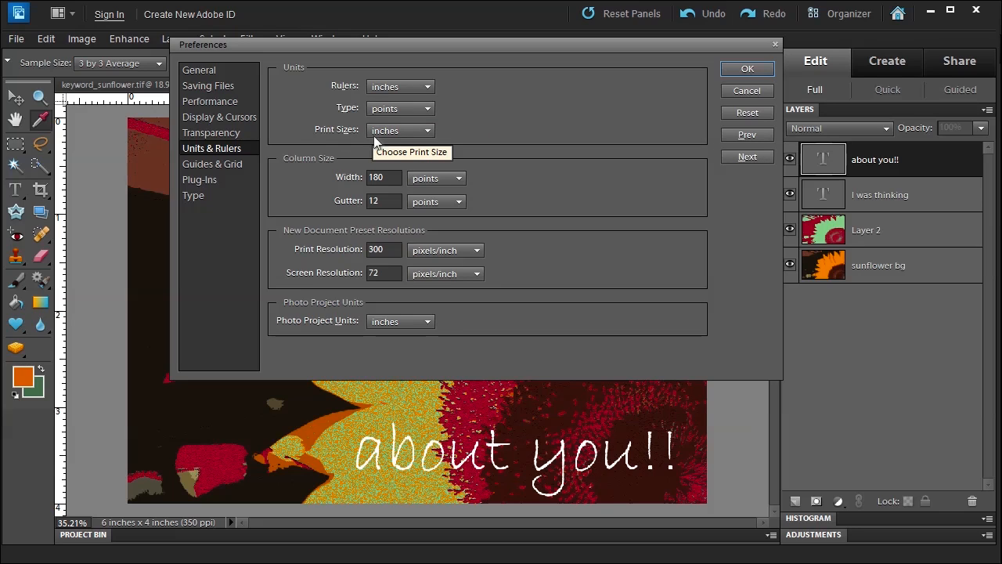
mouse_move(286, 249)
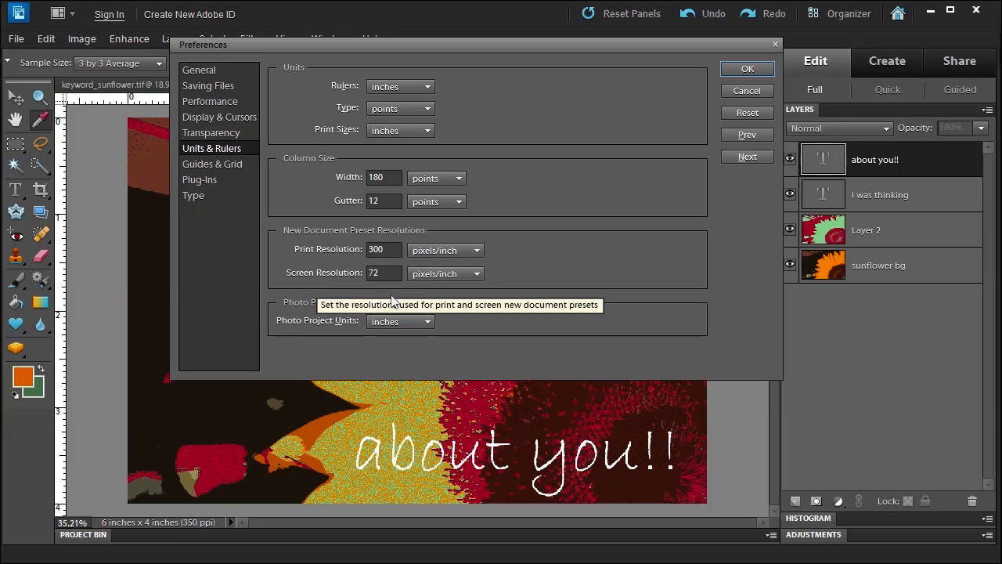
mouse_move(695, 108)
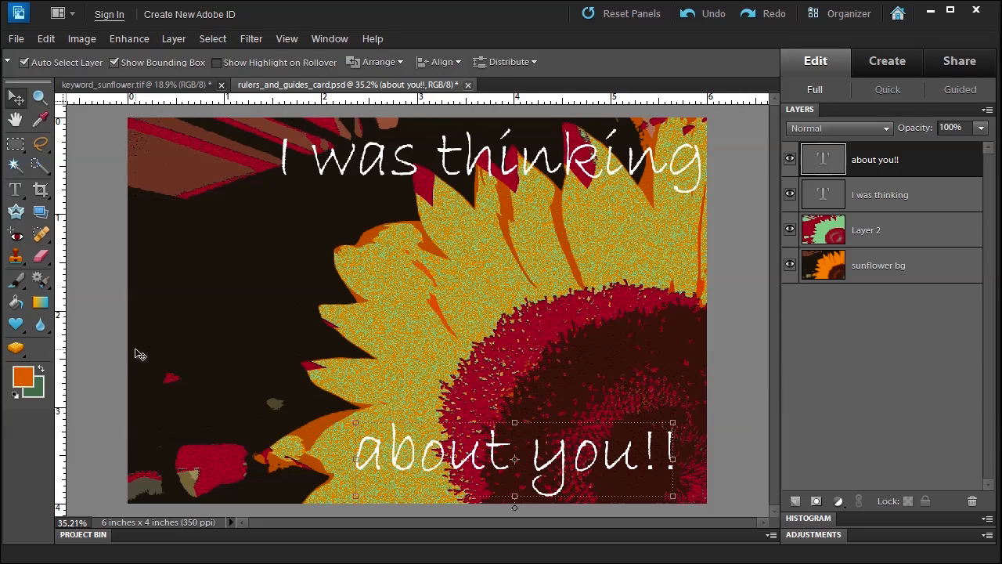
mouse_move(266, 133)
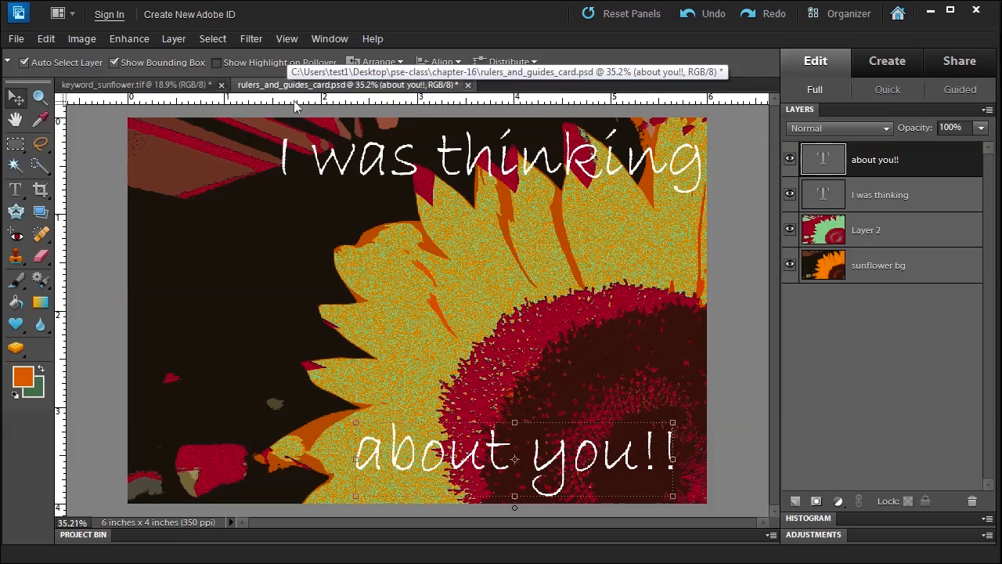
mouse_move(105, 210)
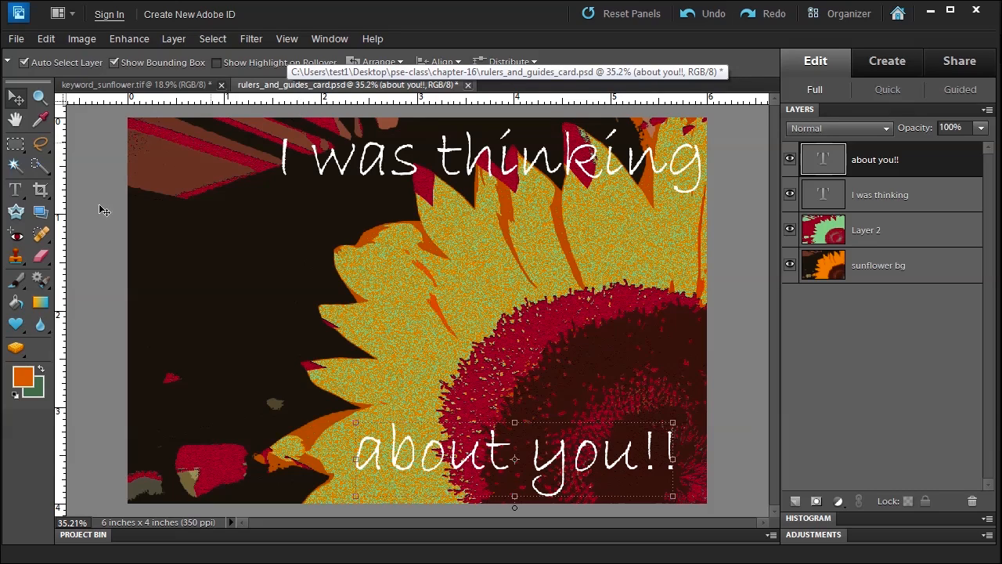
mouse_move(293, 101)
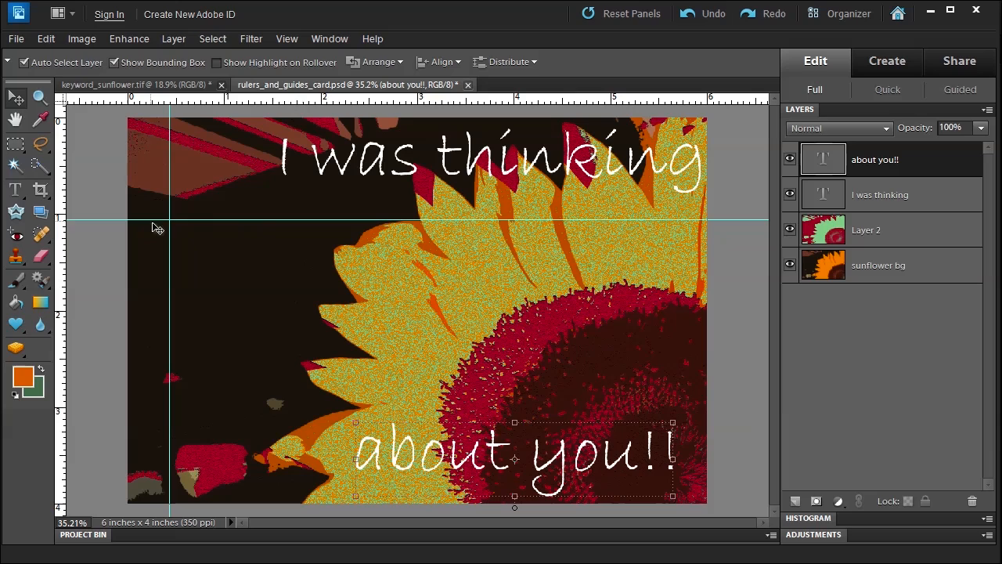
mouse_move(175, 289)
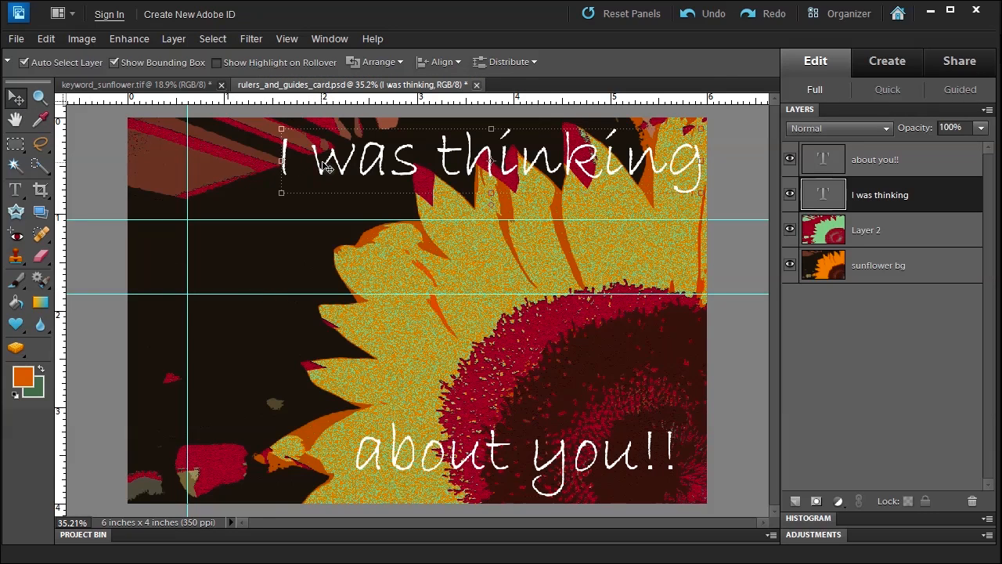
Snap 'I was thinking' against the guides and check the View menu's guide options
left_click_drag(486, 157, 407, 188)
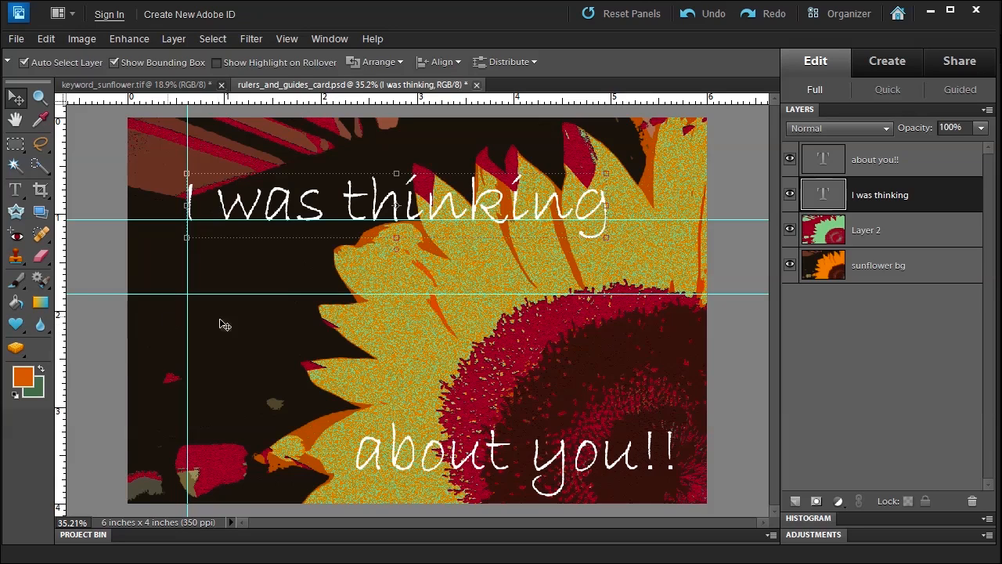
mouse_move(423, 407)
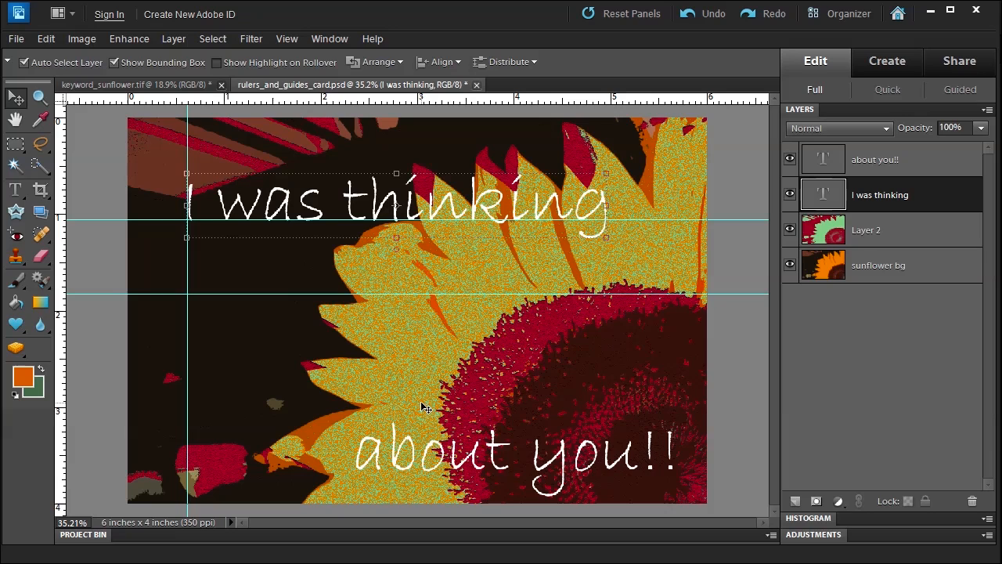
mouse_move(184, 202)
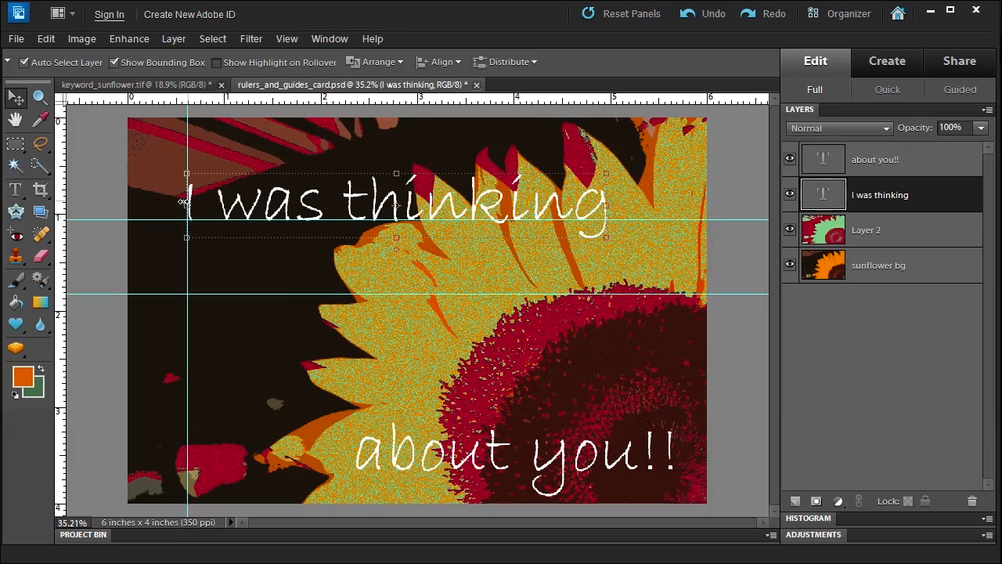
left_click(286, 38)
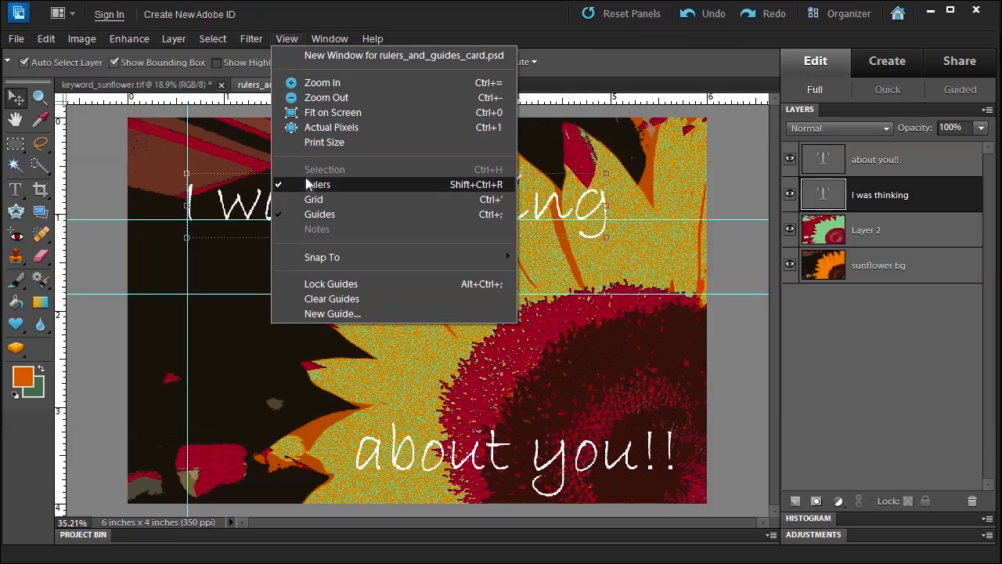
mouse_move(321, 257)
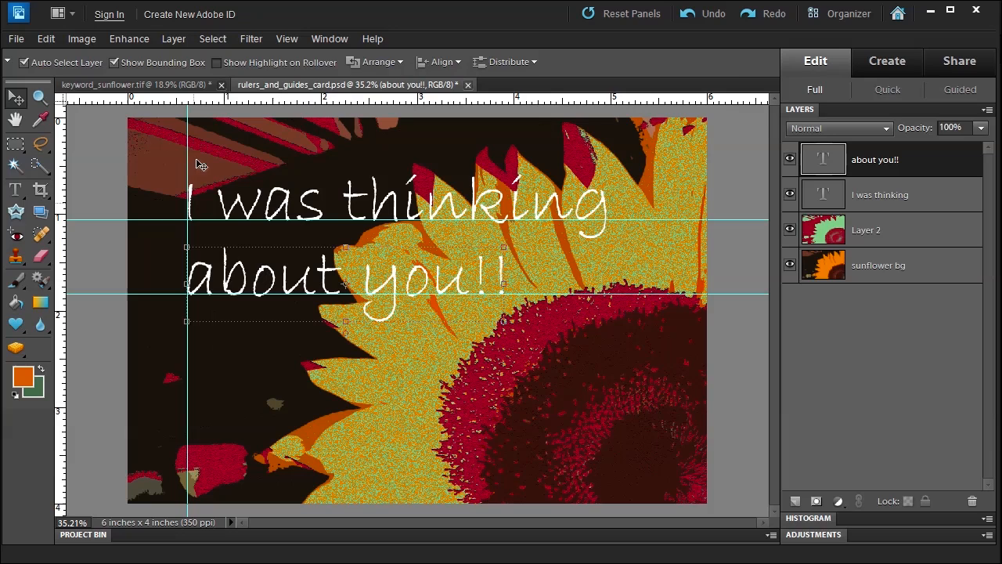
Use the View menu and Layers panel while repositioning the guides and text lines
left_click(286, 39)
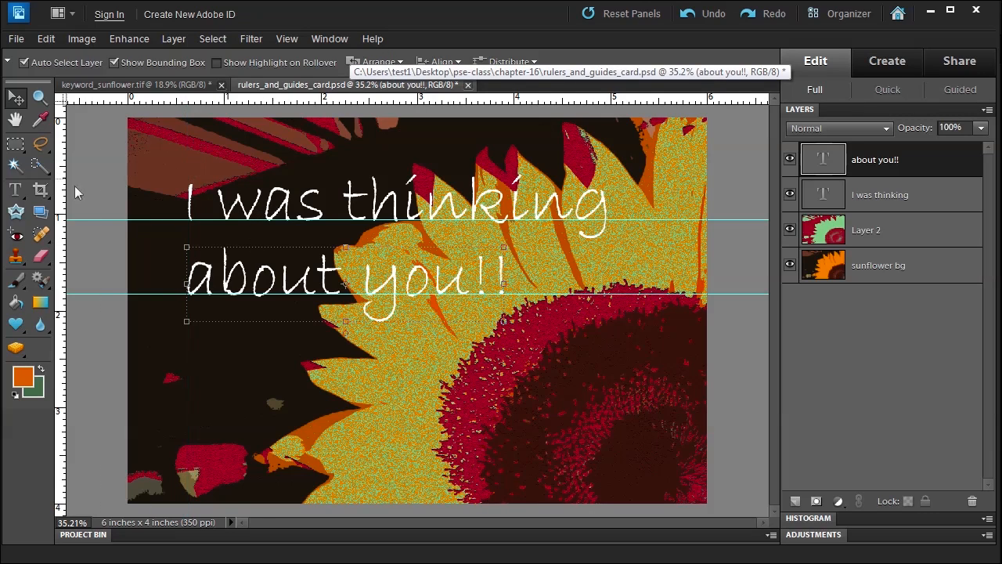
mouse_move(159, 296)
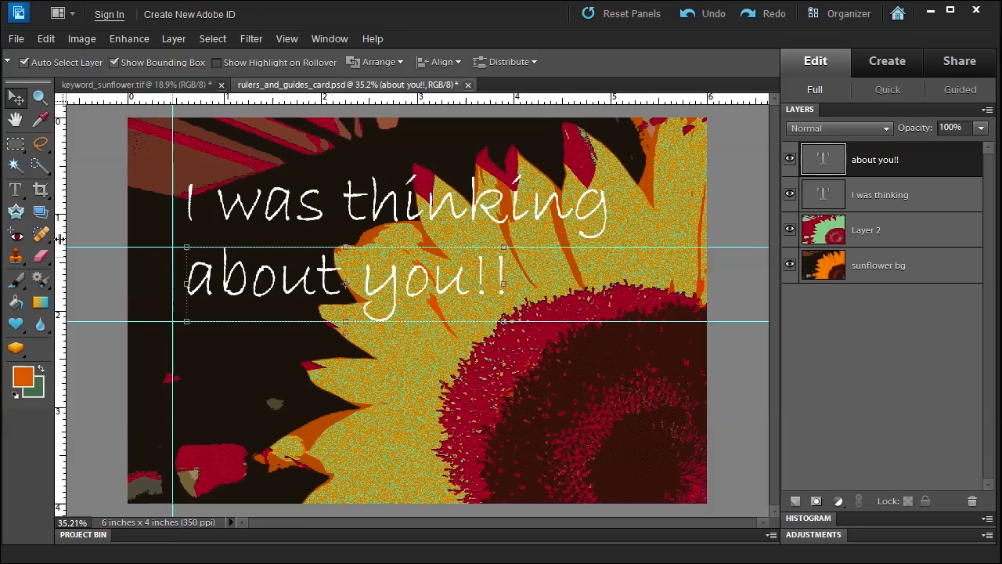
left_click(880, 194)
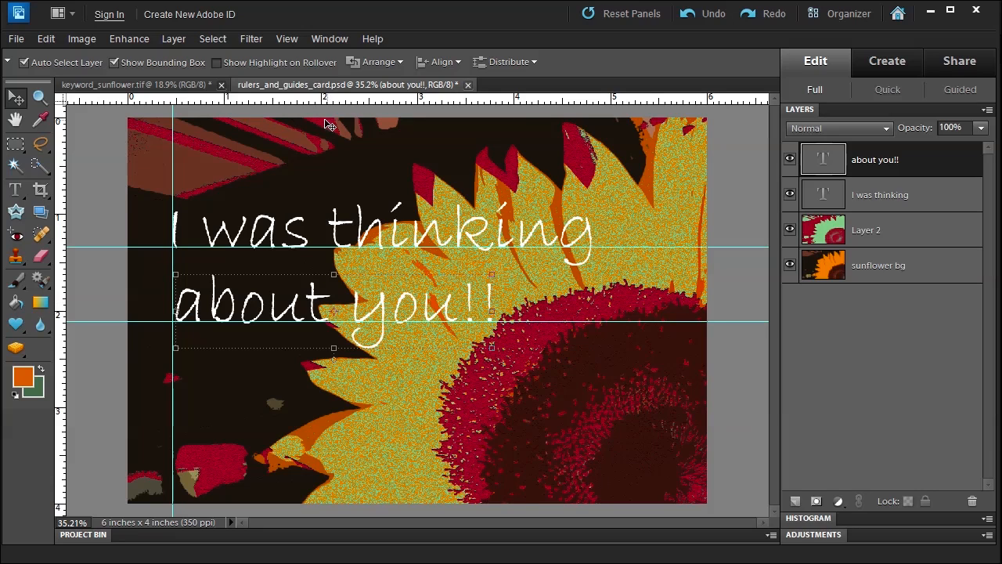
left_click(287, 38)
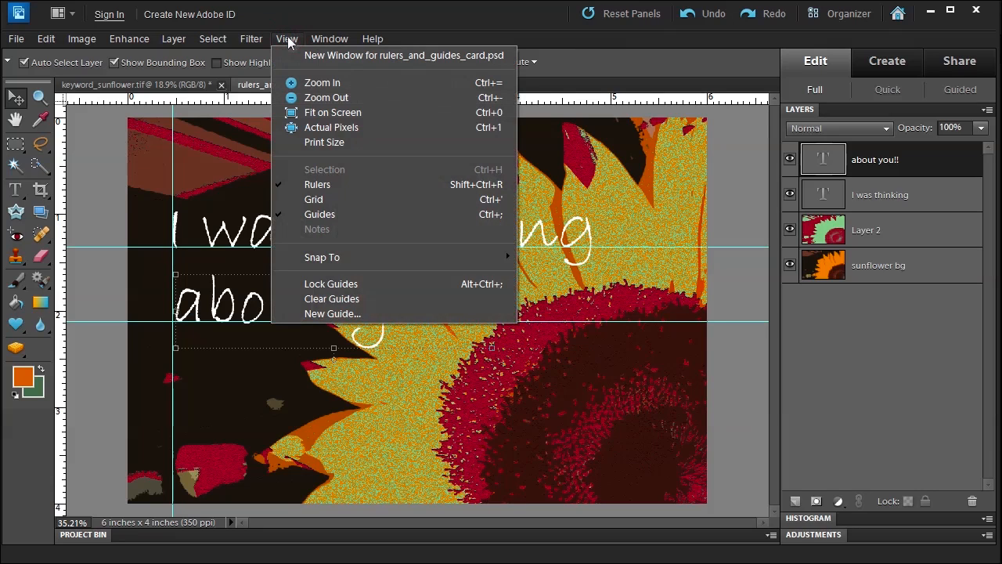
mouse_move(332, 112)
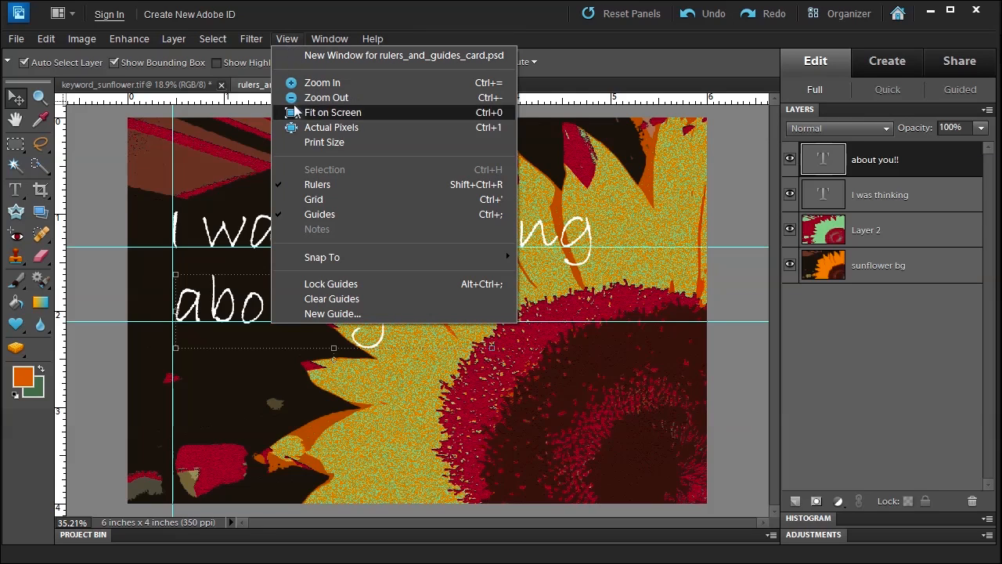
mouse_move(314, 199)
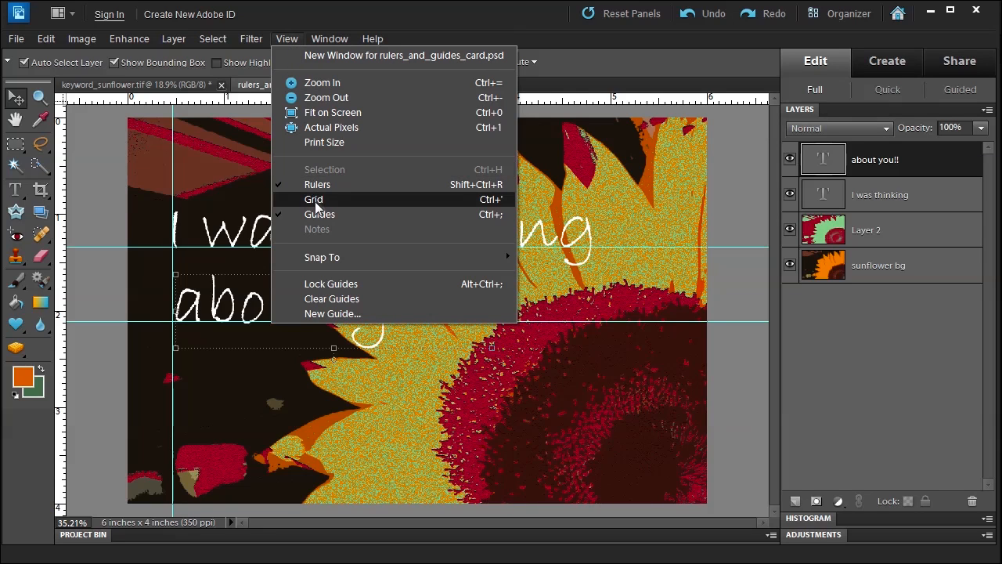
left_click(313, 198)
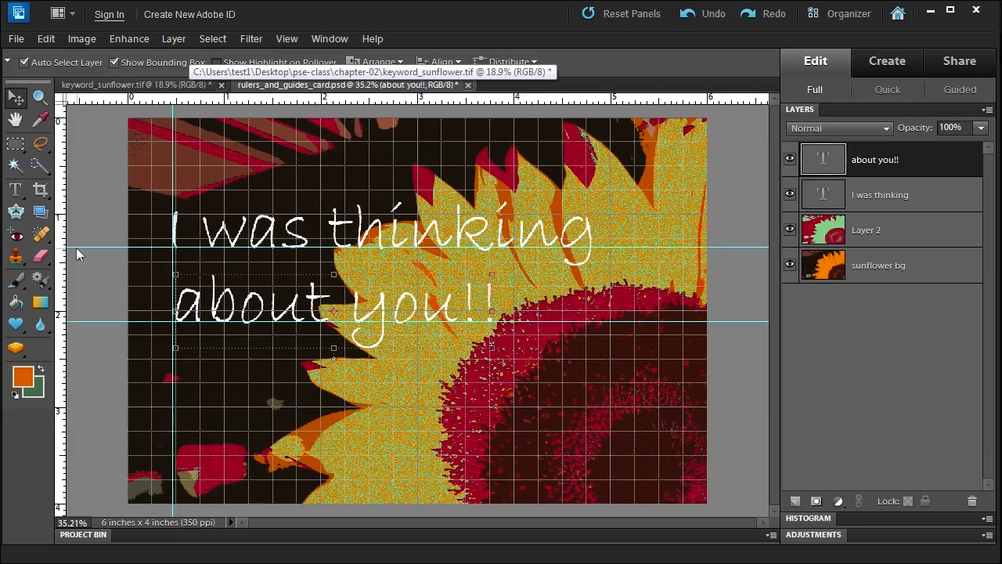
mouse_move(186, 143)
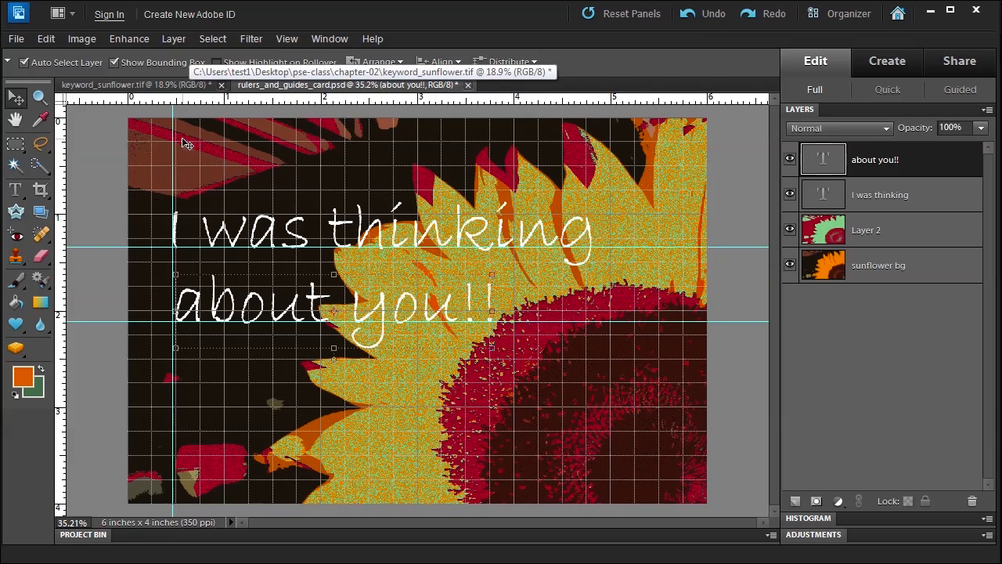
mouse_move(216, 446)
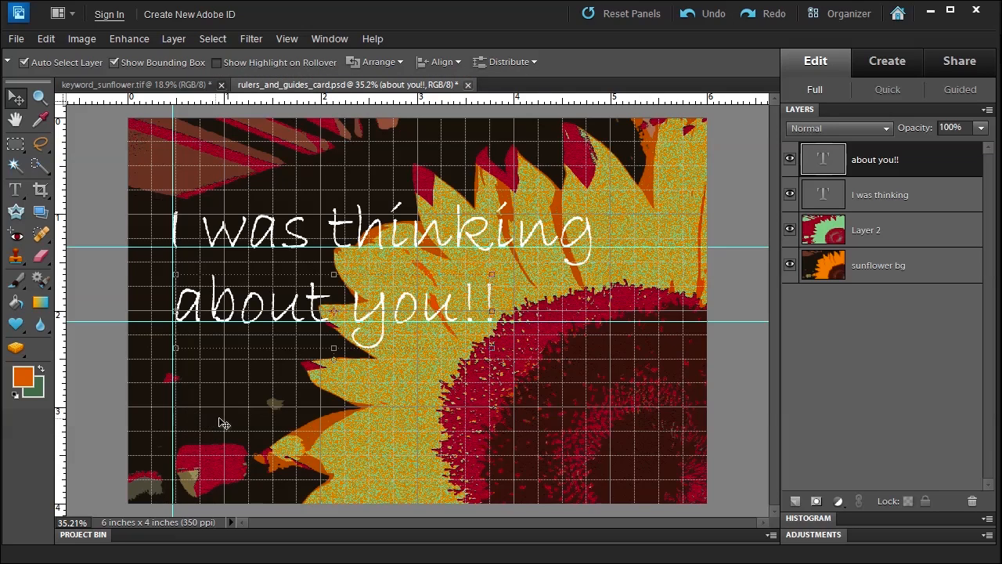
mouse_move(450, 427)
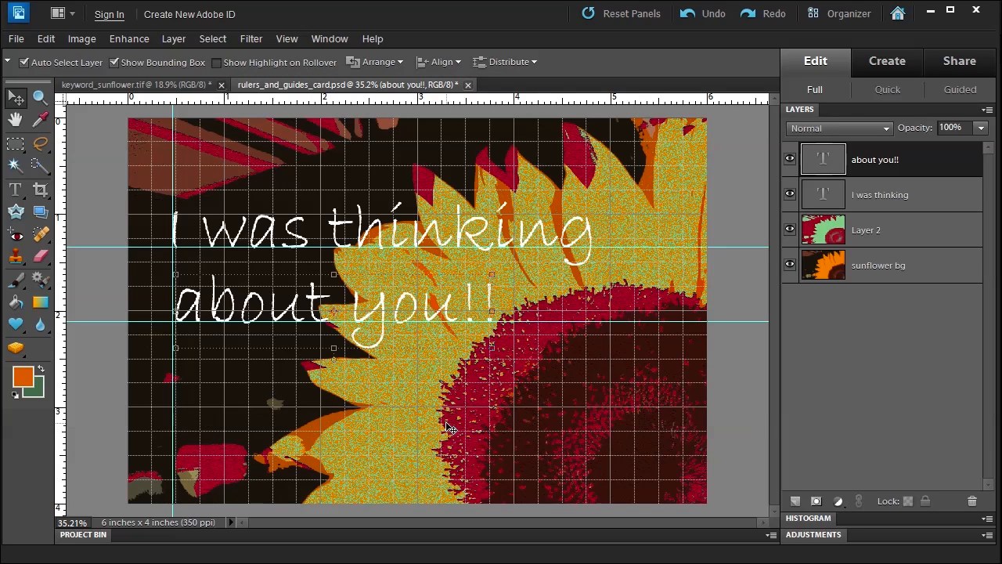
mouse_move(364, 268)
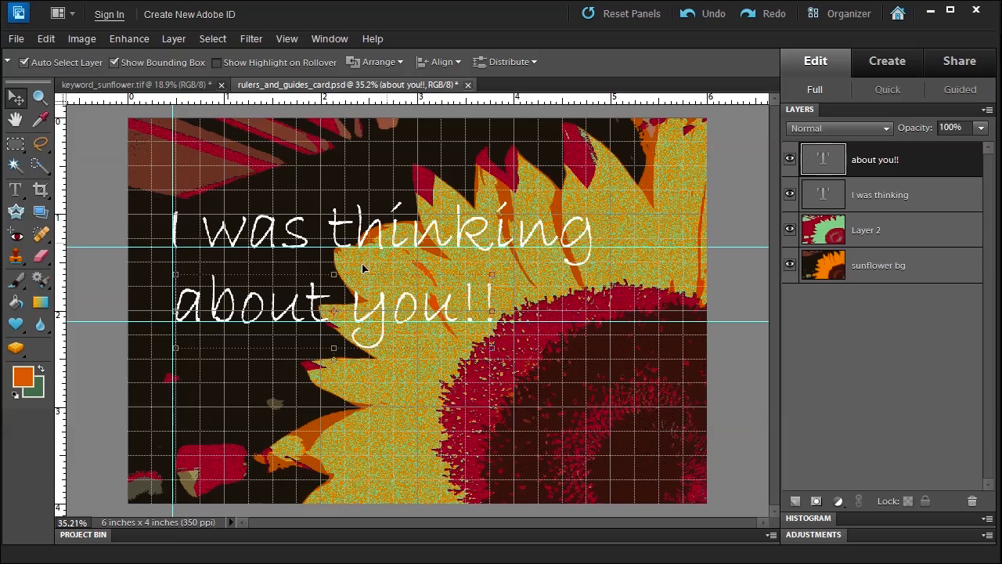
mouse_move(287, 39)
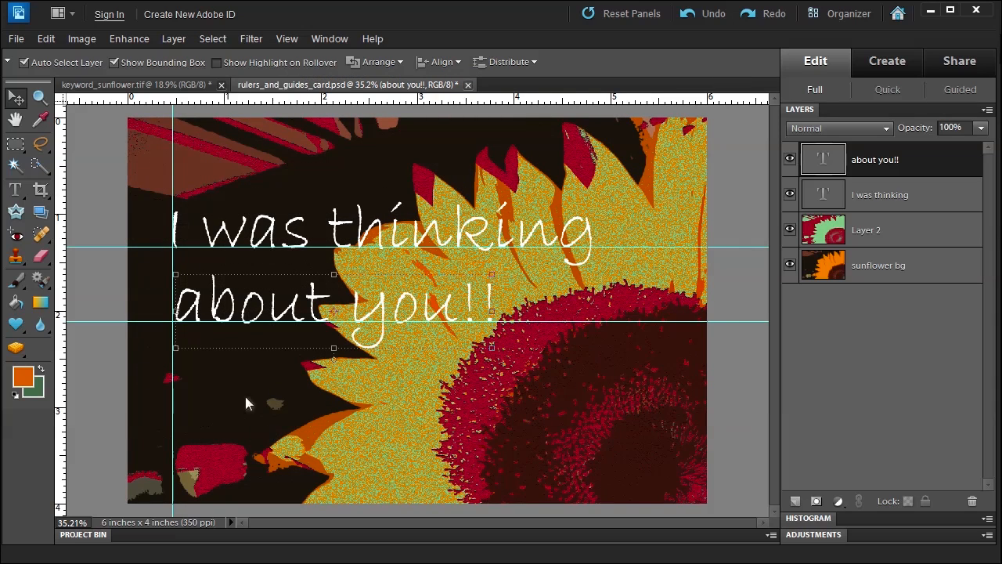
mouse_move(385, 327)
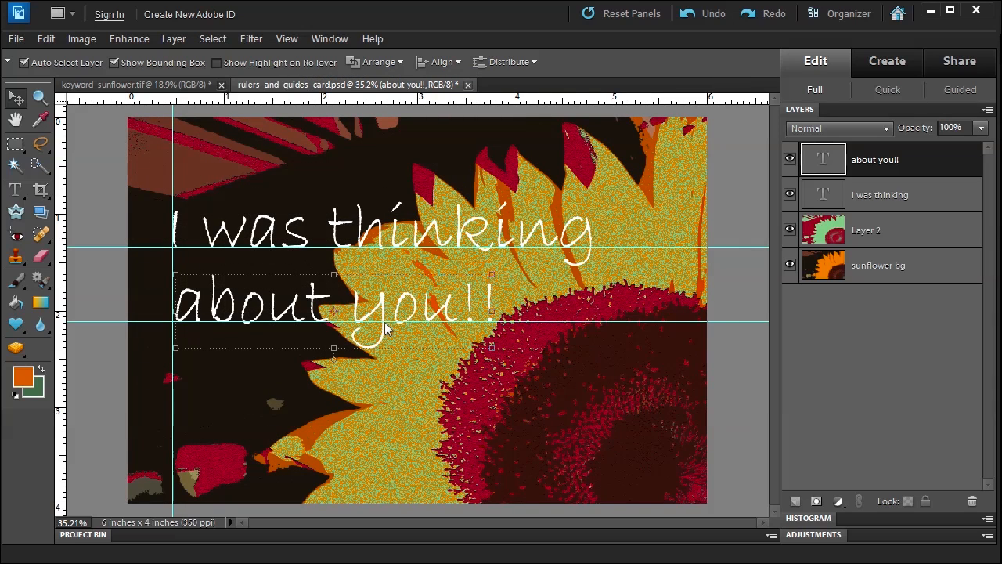
mouse_move(287, 42)
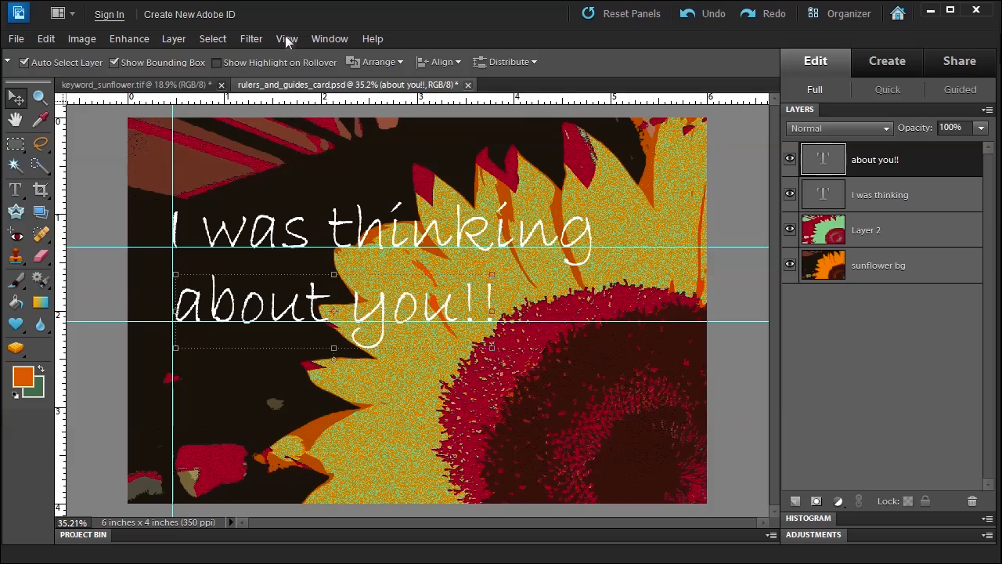
Clear all guides from the card through the View menu, then reopen the menu
left_click(287, 39)
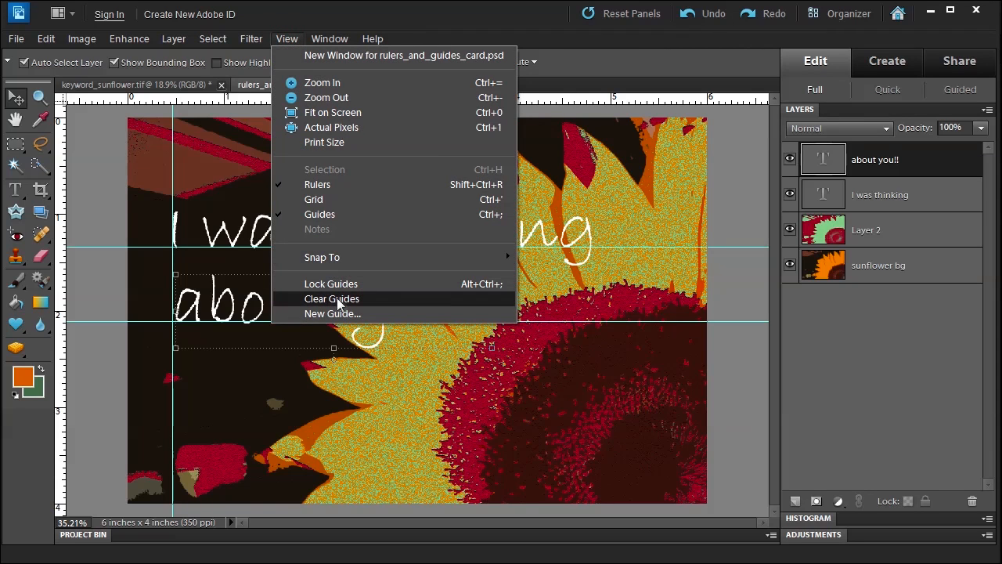
left_click(332, 298)
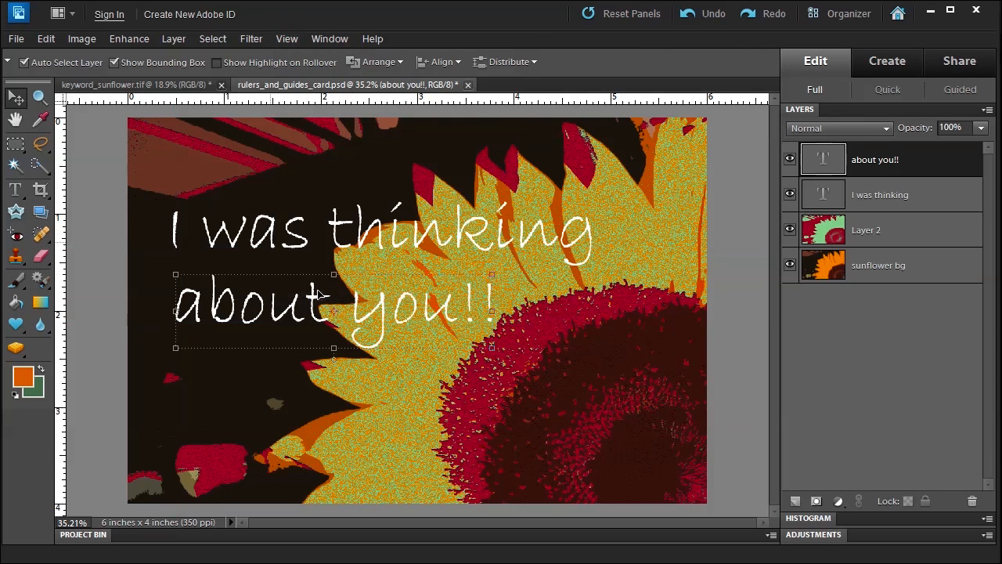
left_click(286, 38)
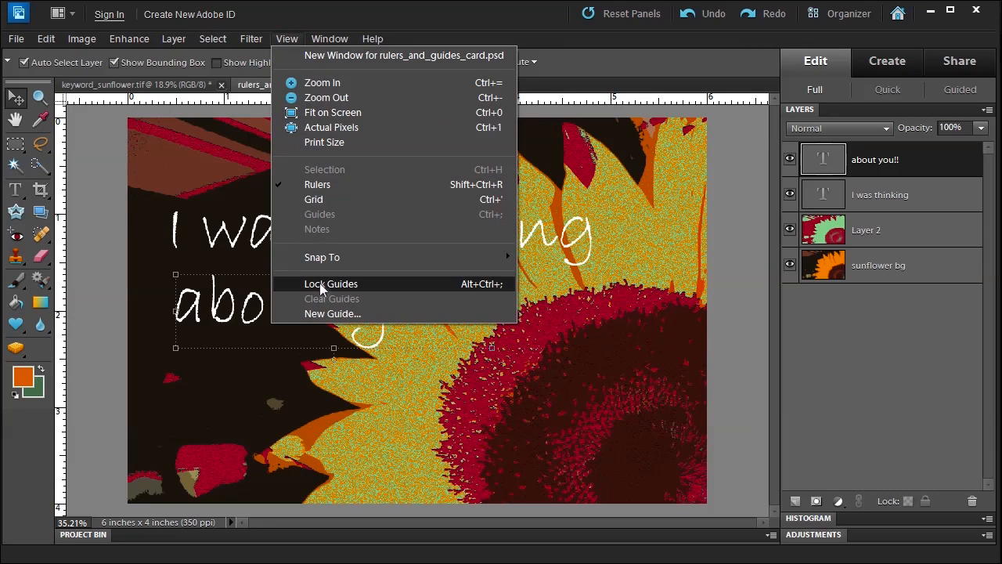
mouse_move(395, 78)
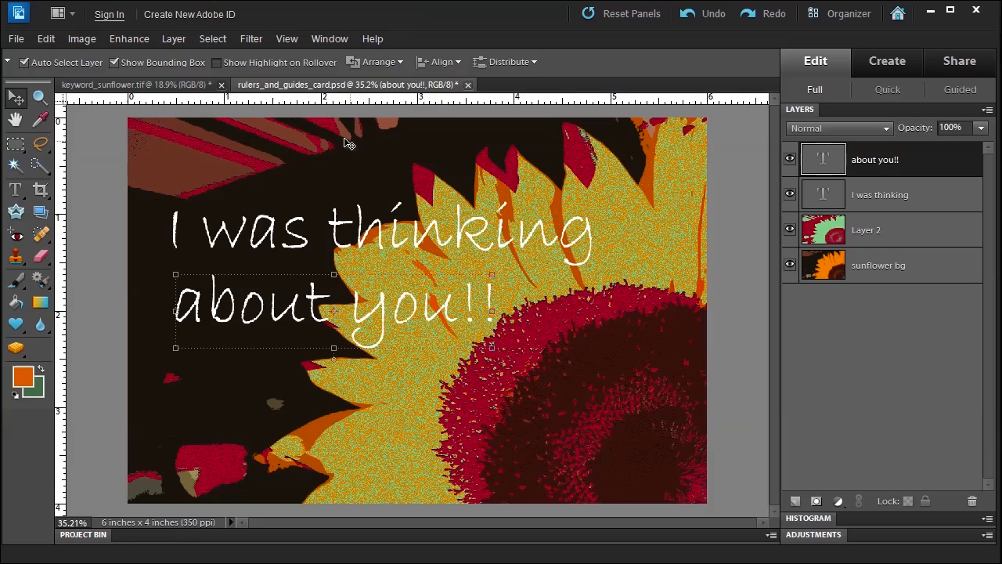
mouse_move(276, 104)
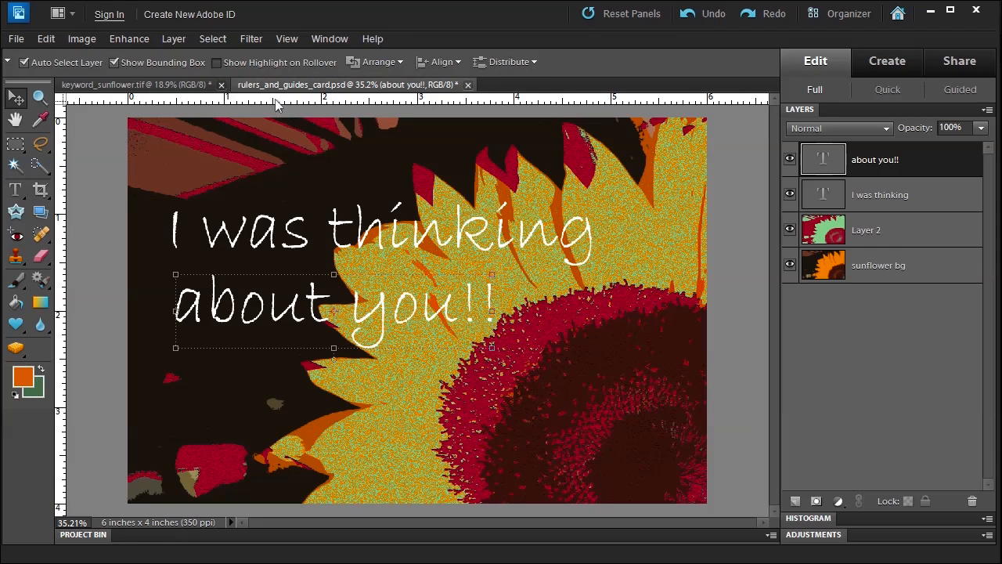
mouse_move(286, 106)
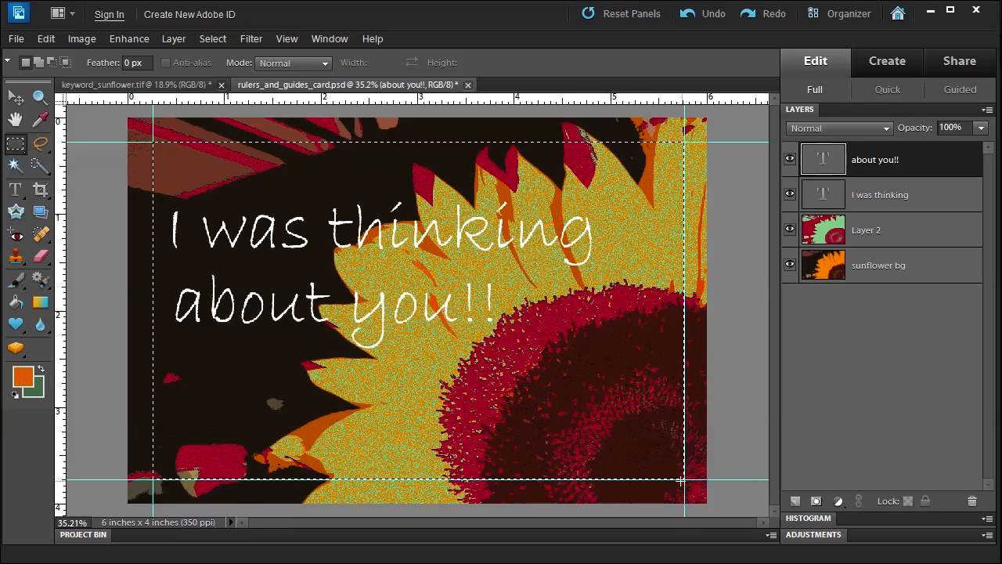
Invert the marquee selection so only the strip outside the edge guides is selected
left_click(213, 39)
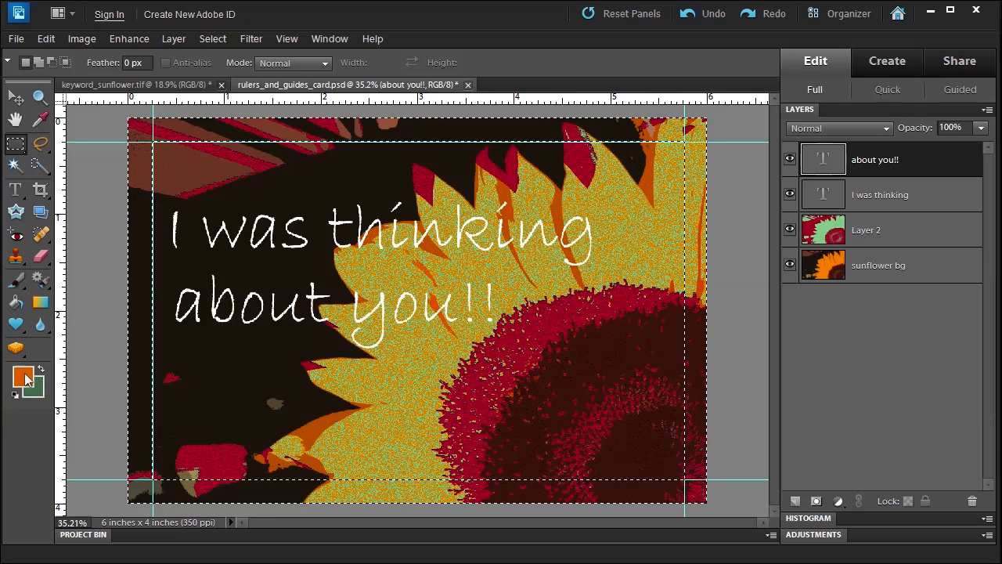
mouse_move(51, 188)
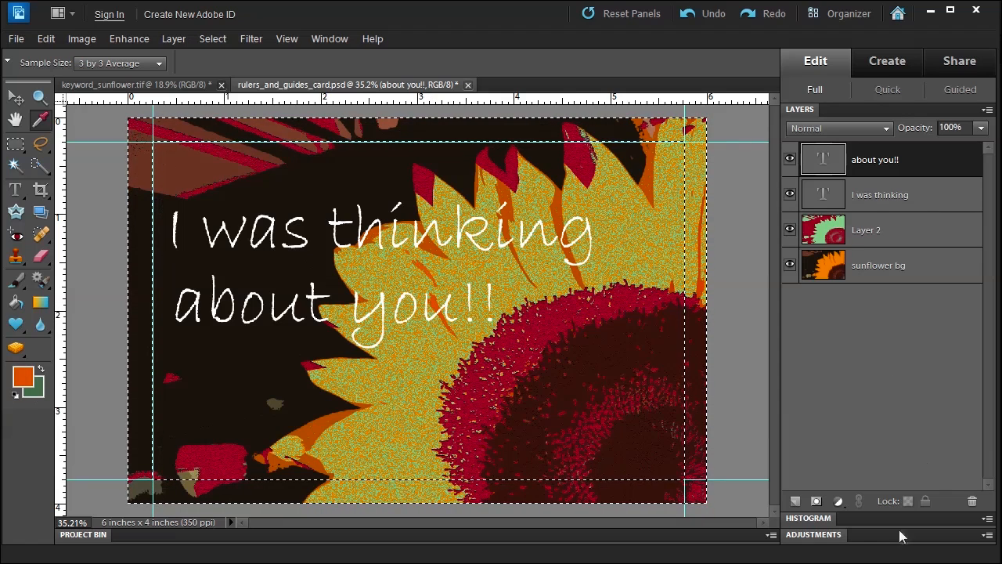
left_click(795, 501)
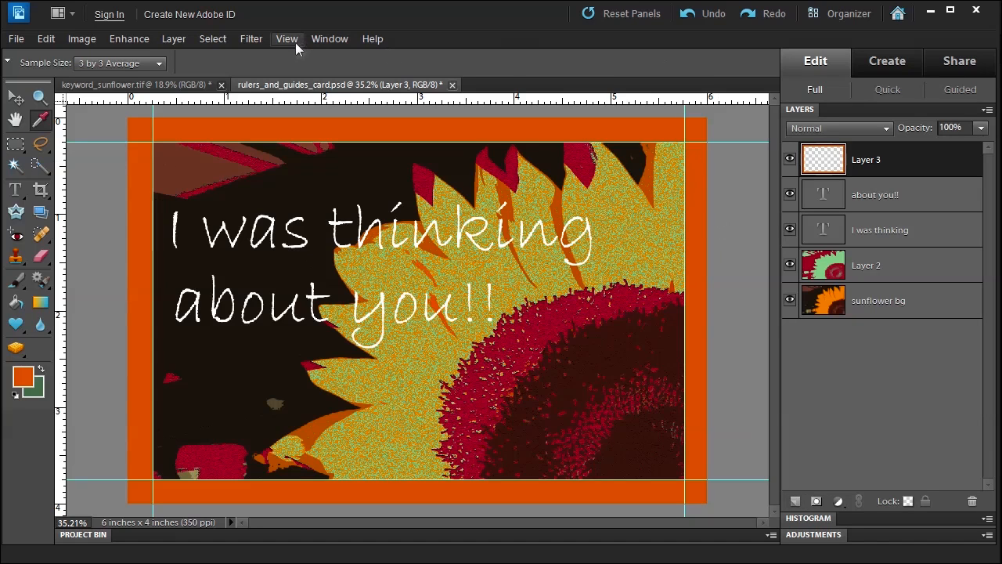
Open the View menu to hide the guides over the orange-bordered card
left_click(286, 39)
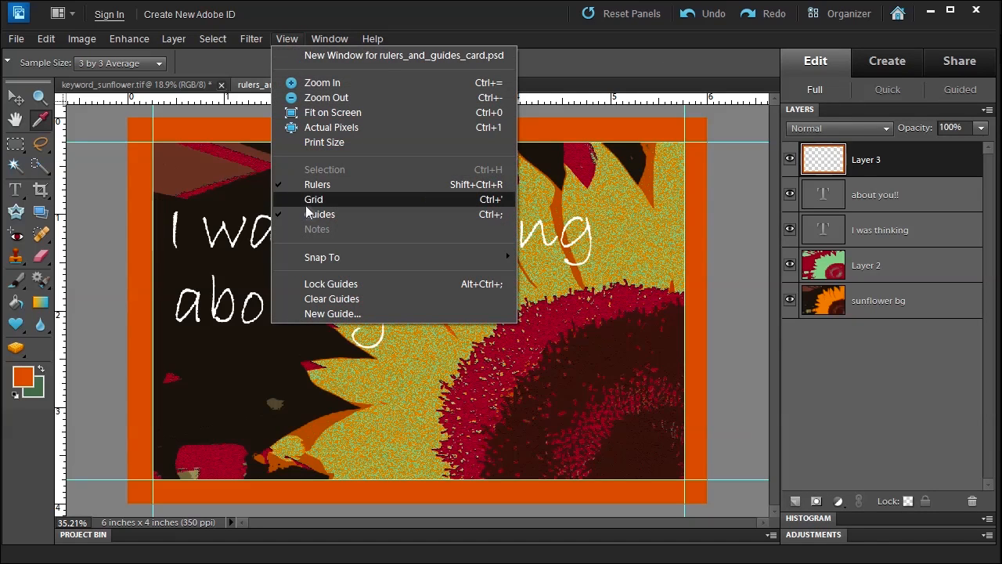
mouse_move(319, 214)
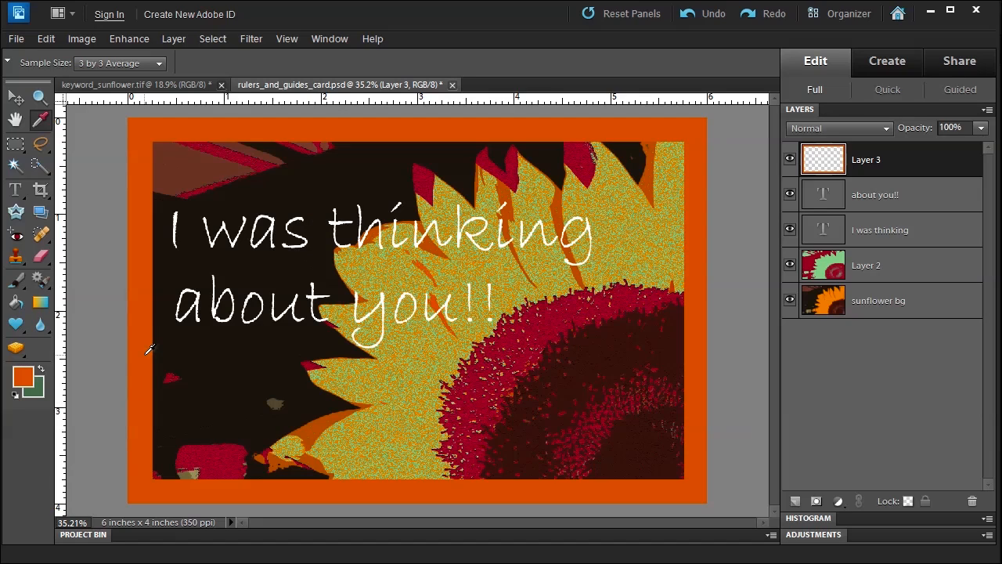
mouse_move(98, 557)
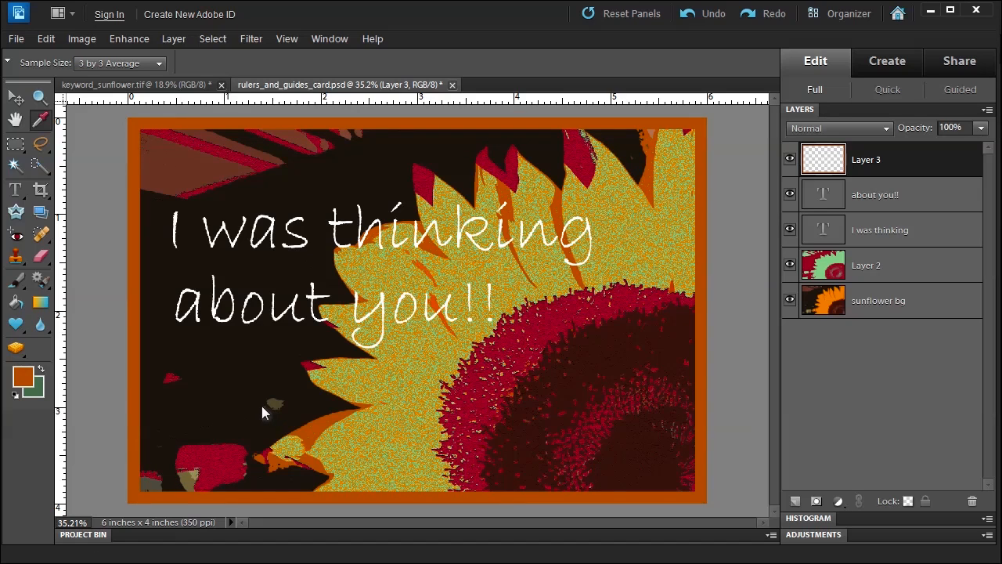
mouse_move(140, 407)
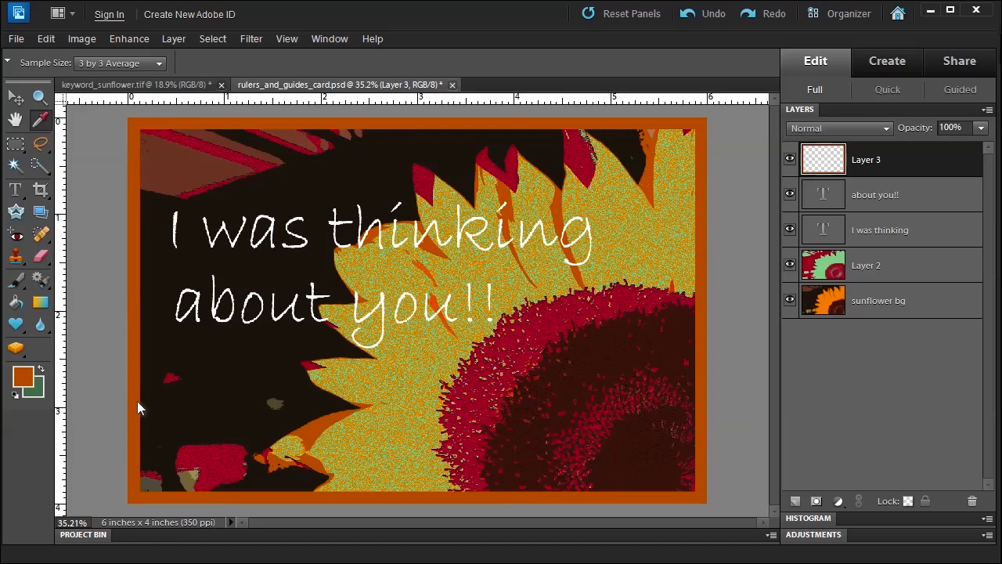